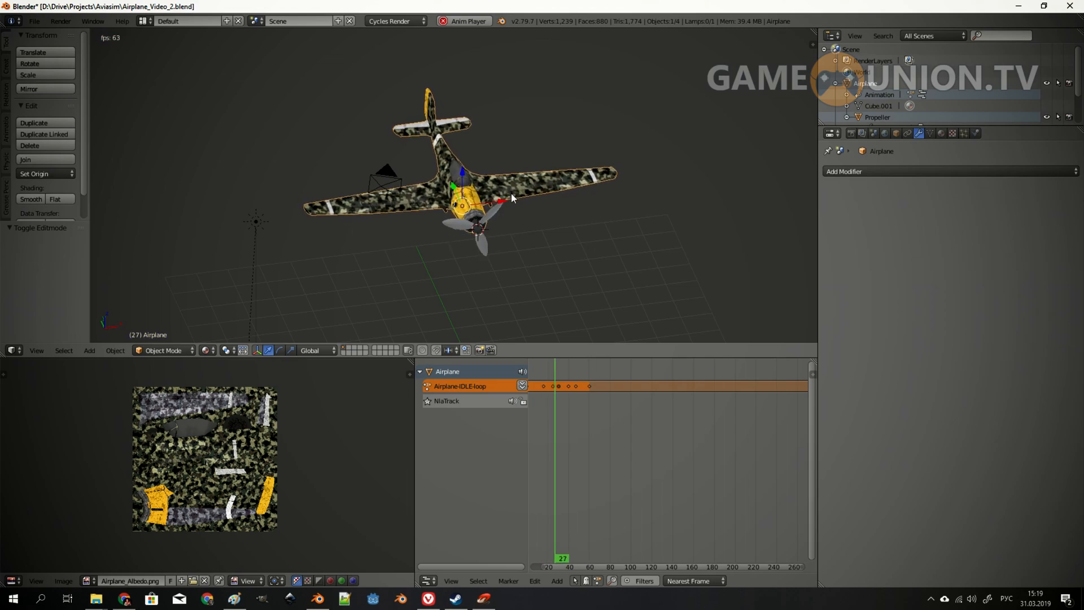
Show Blender's export formats, including Better Collada (.dae)
click(33, 21)
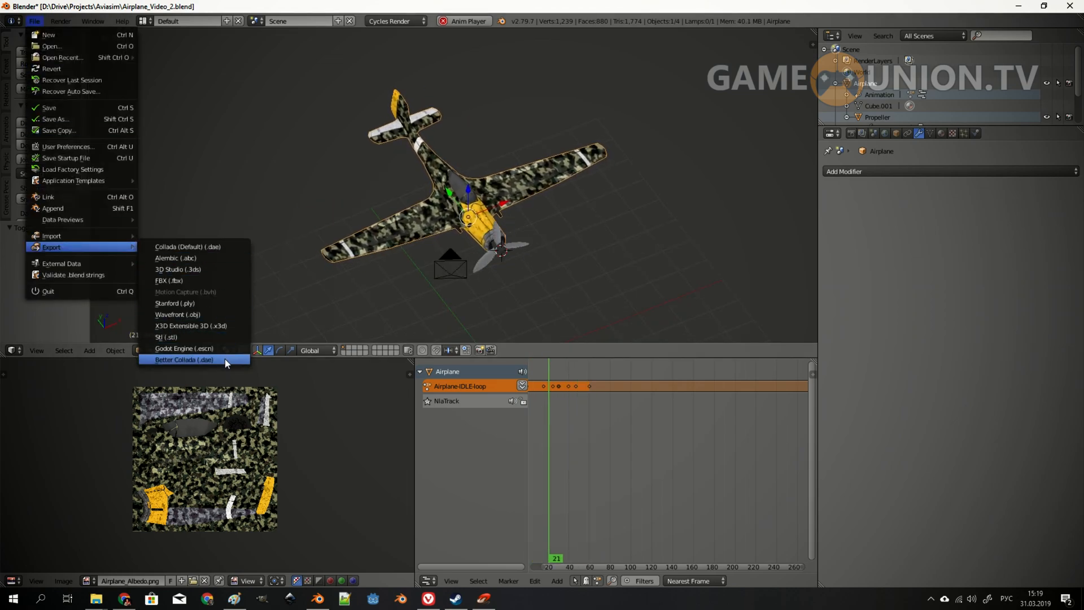
mouse_move(194, 359)
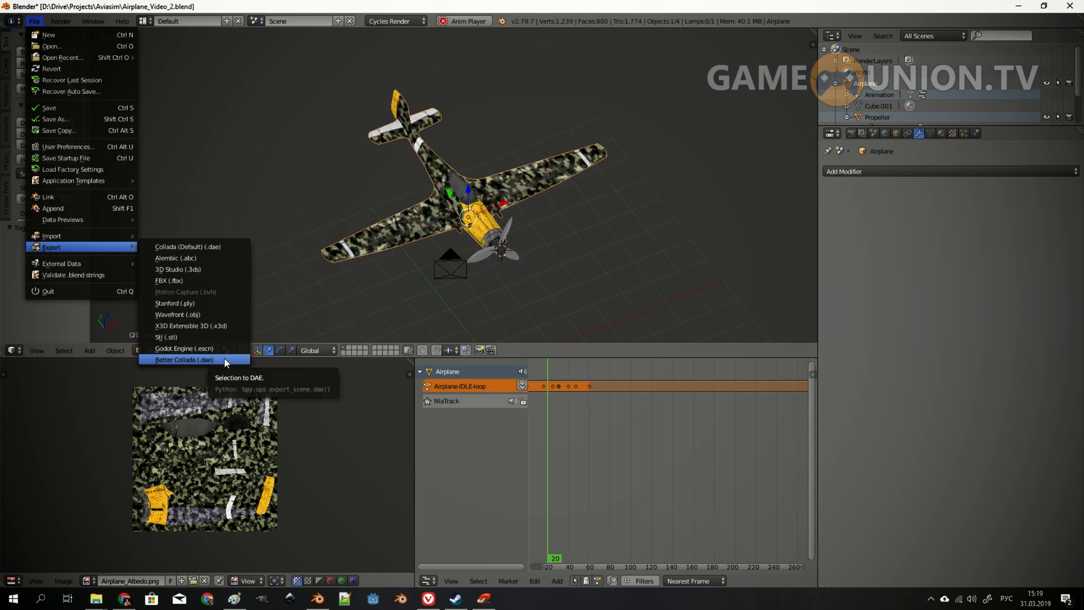
click(184, 360)
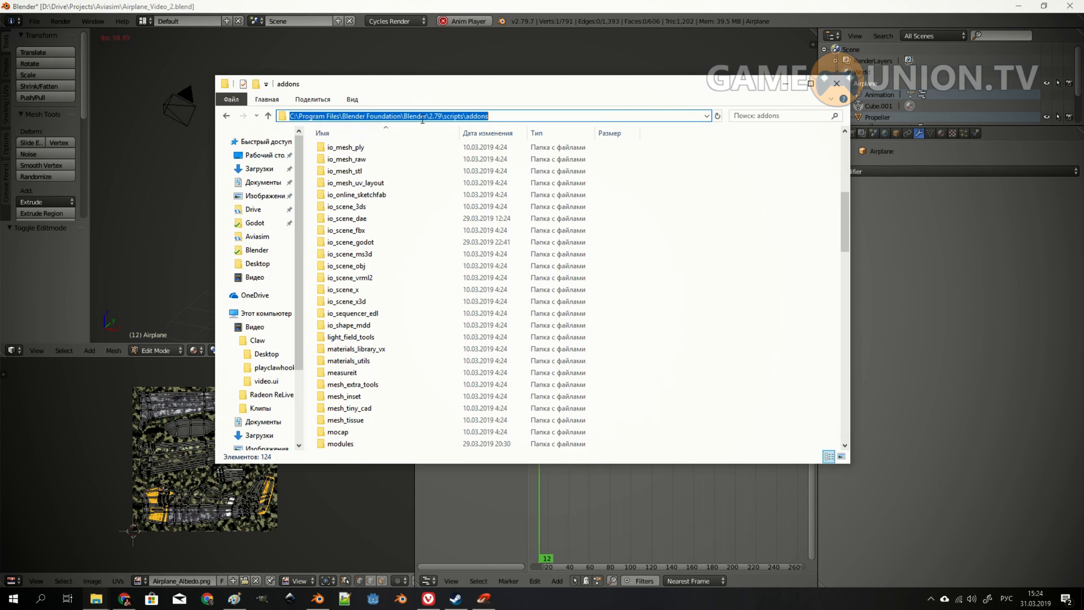
Review the Blender addons folder, then show the collada-exporter GitHub page
click(356, 182)
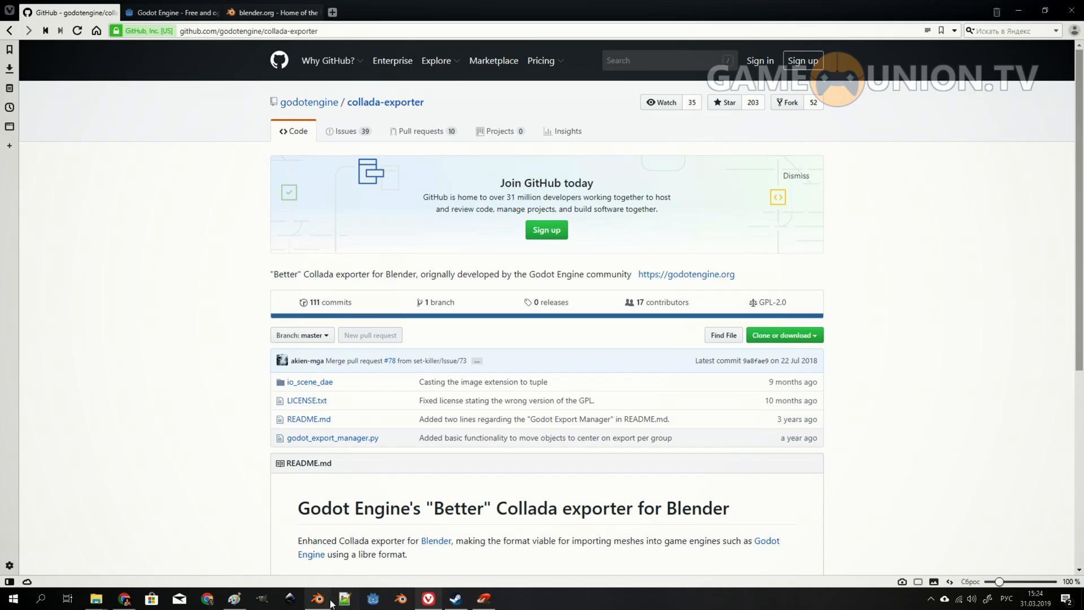
Return from the GitHub README to Blender's User Preferences Add-ons tab
click(342, 598)
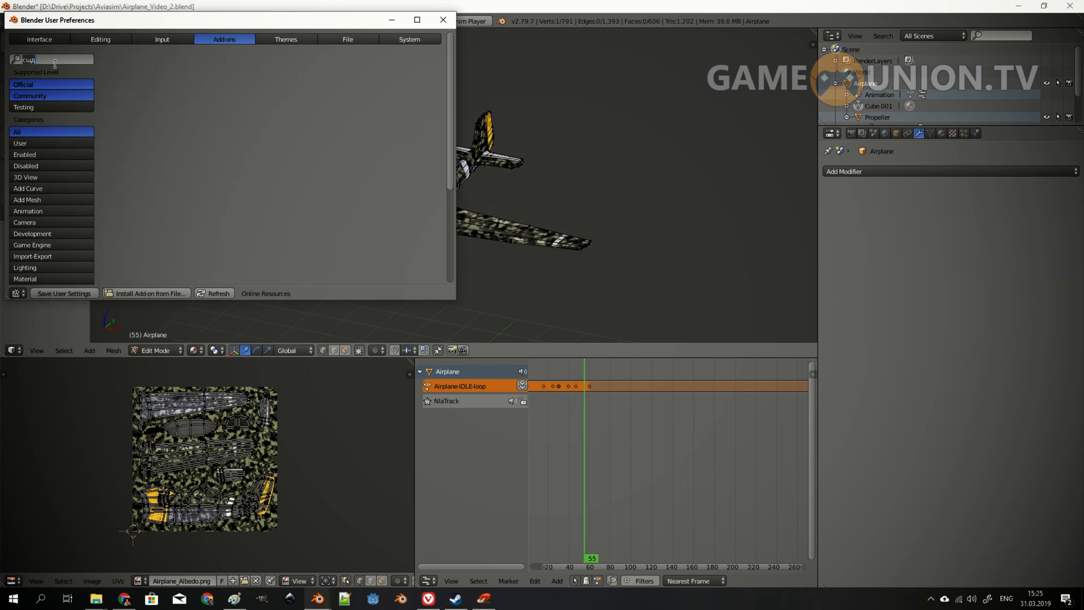
Search add-ons for 'colla' to confirm Better Collada Exporter, then reopen export formats
text(colla)
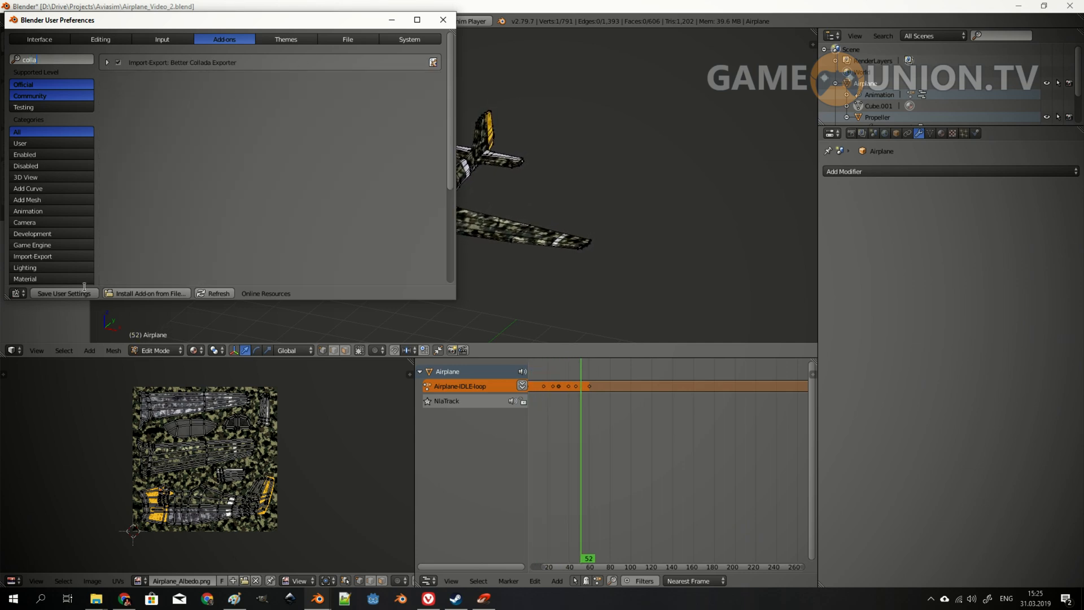
click(442, 19)
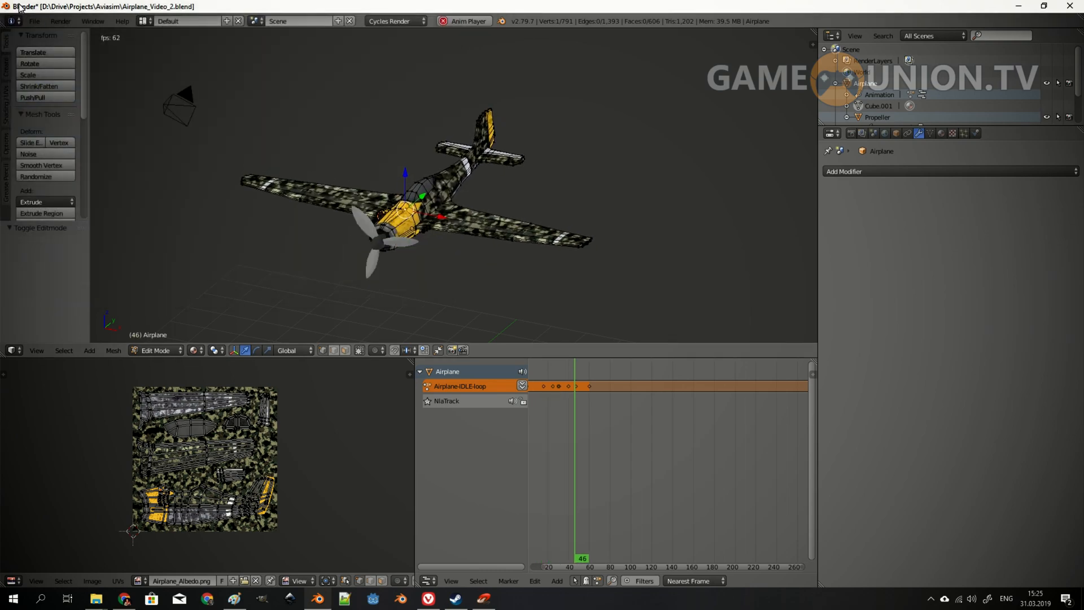
click(34, 21)
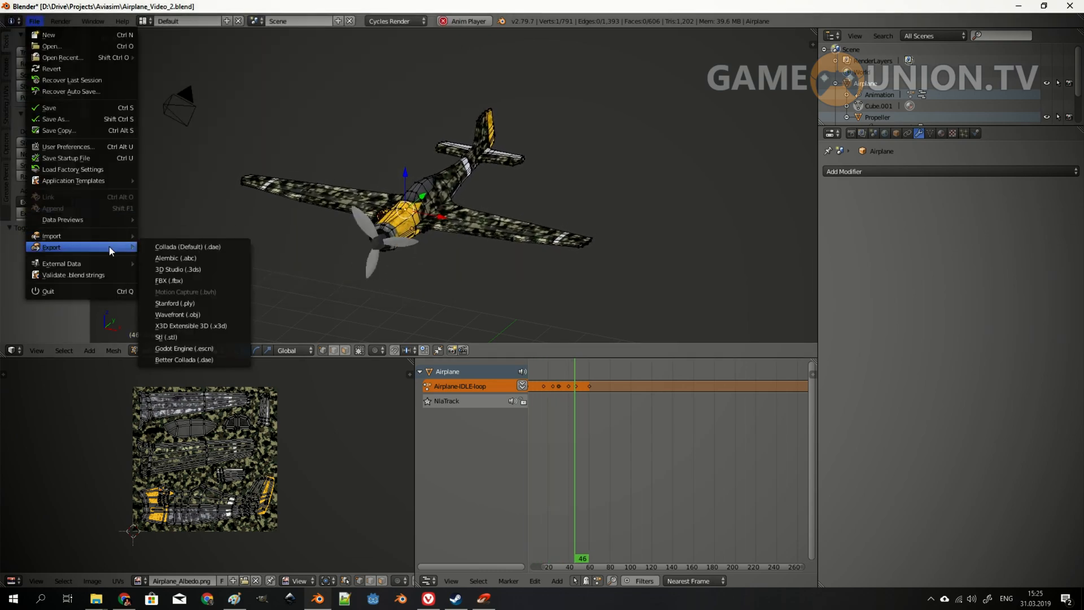
mouse_move(183, 359)
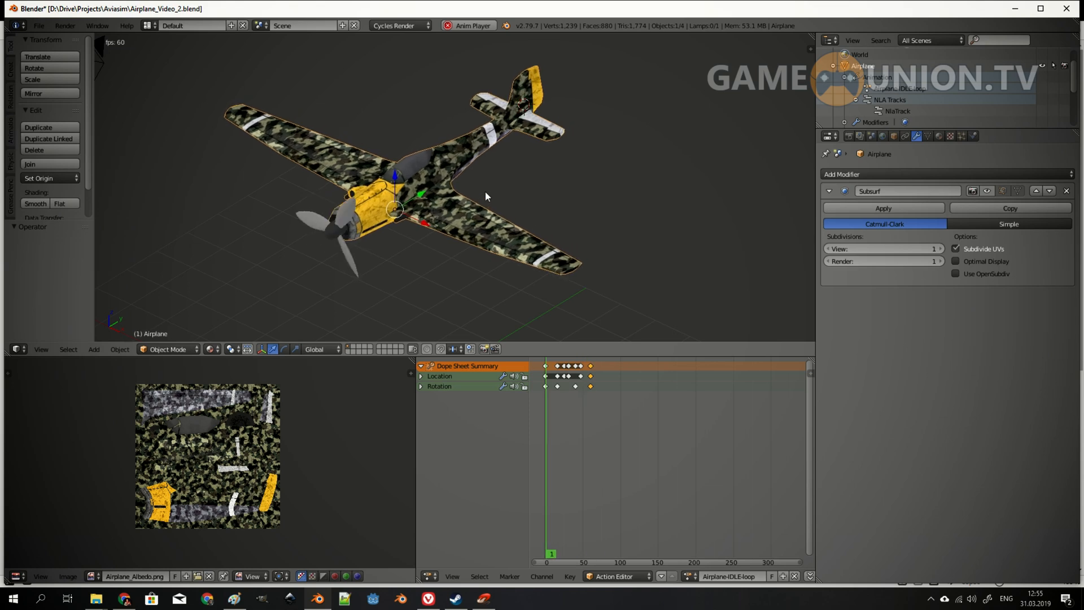
Open Better Collada export for Airplane_Video_2.dae, leaving Selected Objects off
click(39, 26)
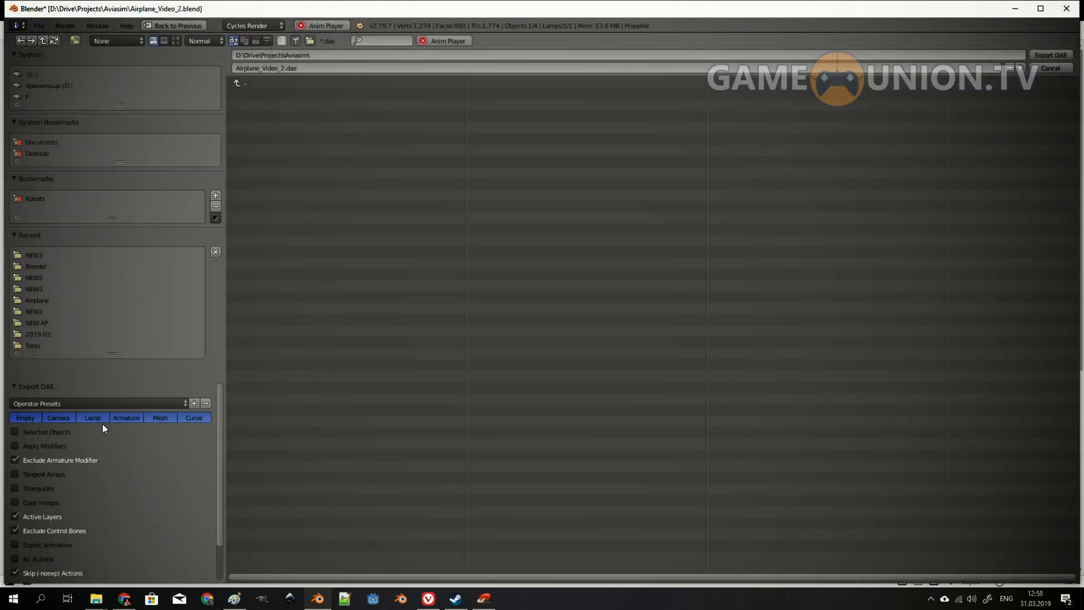
mouse_move(123, 427)
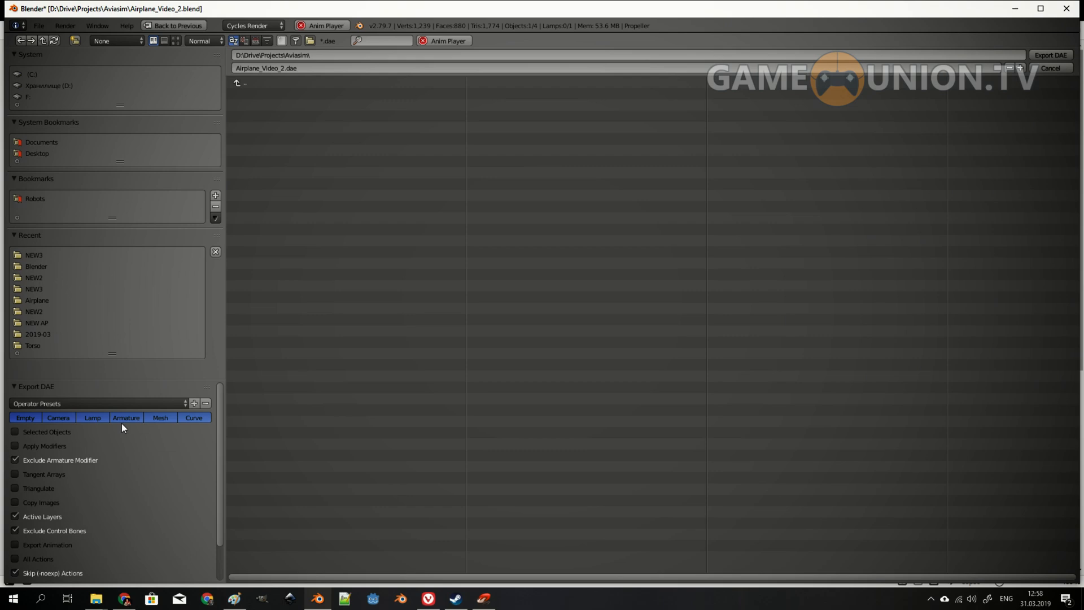
mouse_move(134, 428)
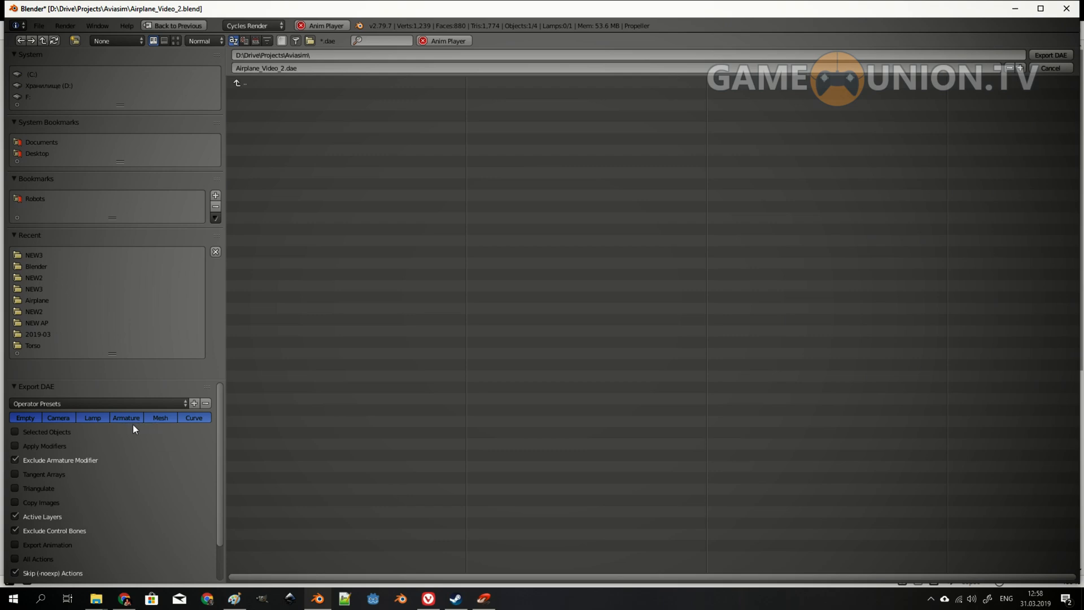
mouse_move(167, 427)
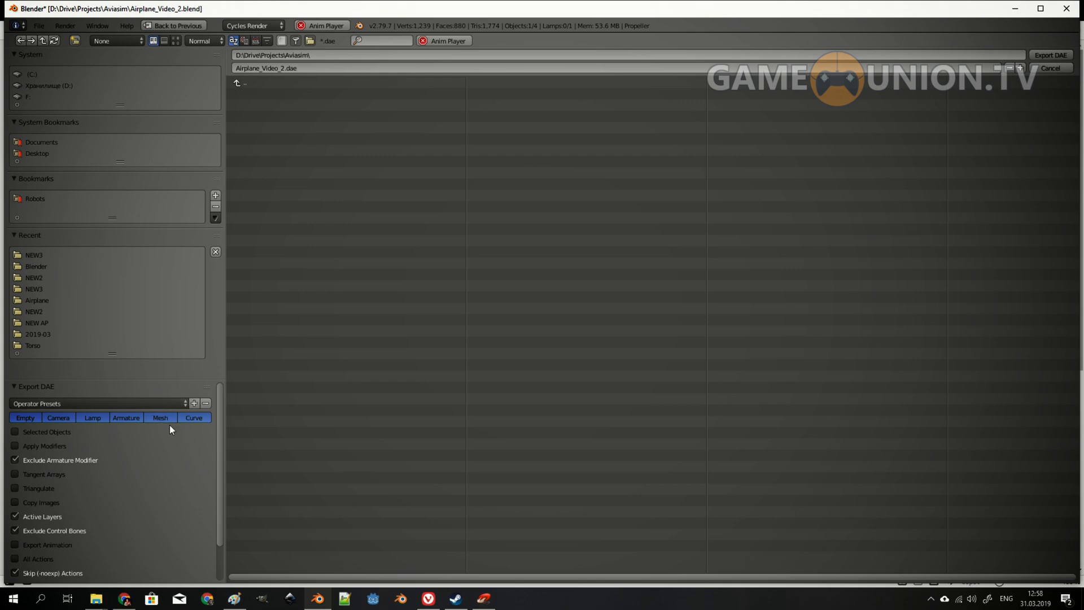
mouse_move(196, 424)
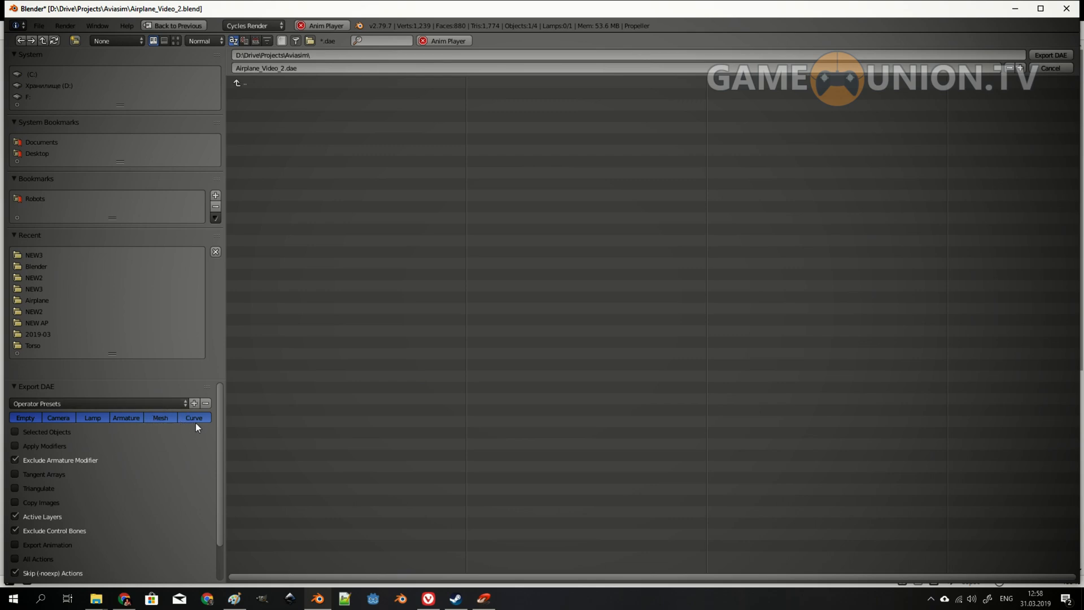
click(15, 431)
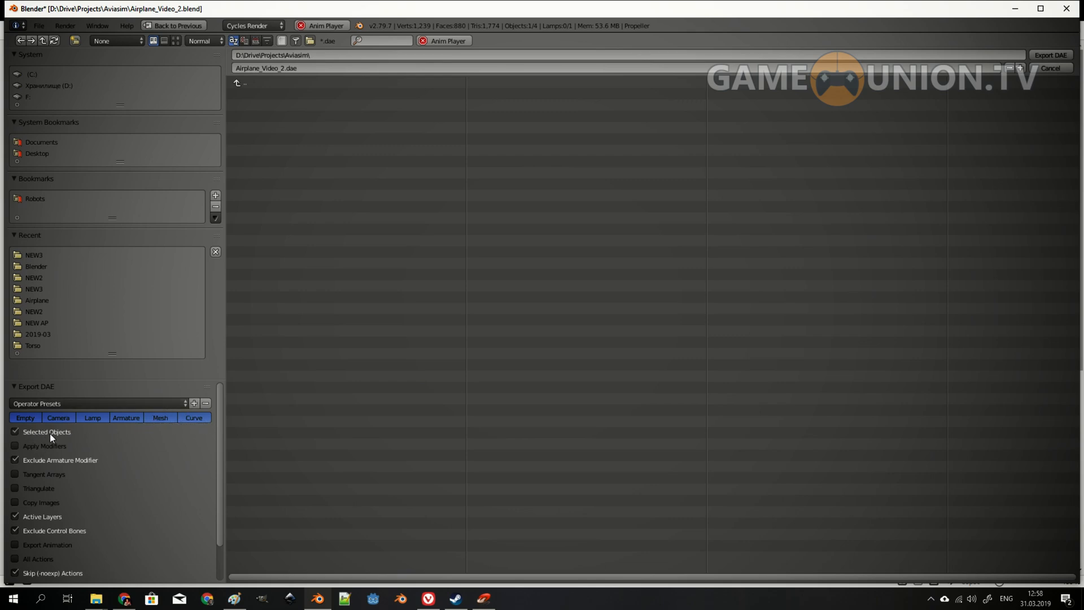
click(15, 432)
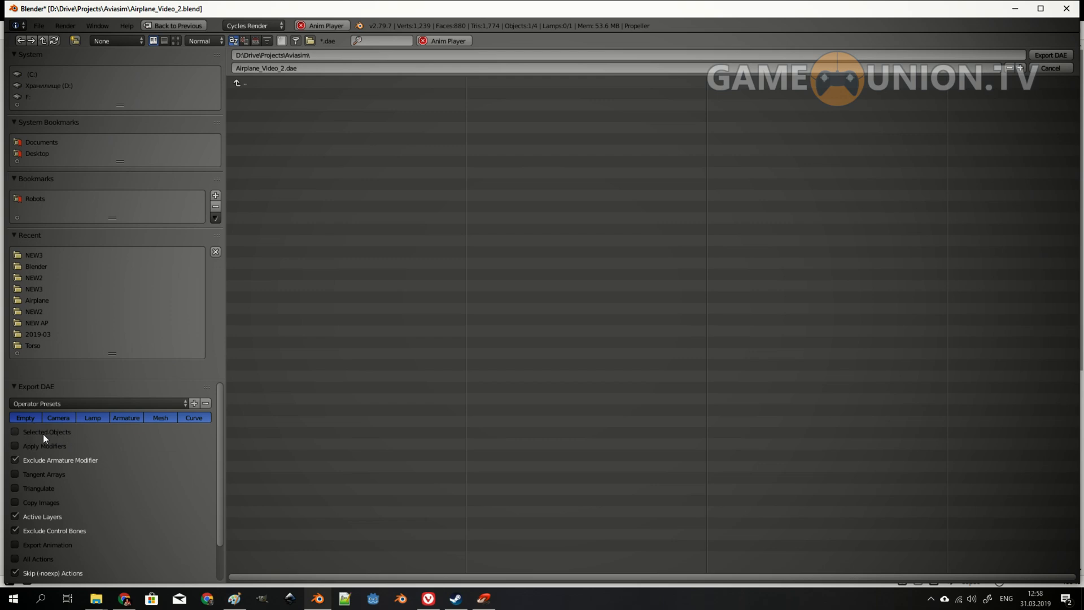
mouse_move(67, 449)
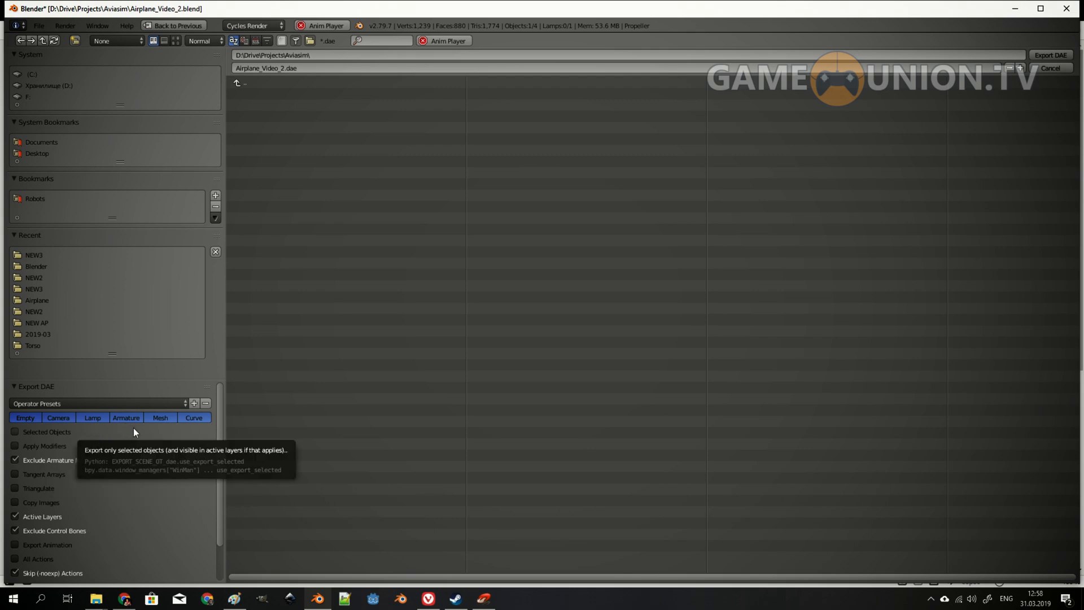
mouse_move(149, 446)
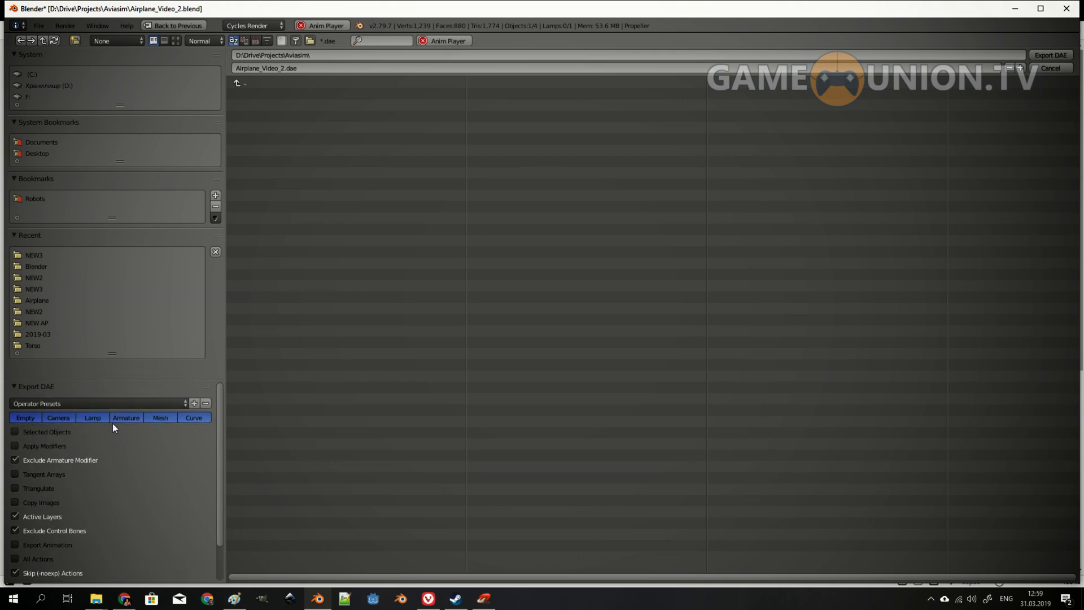
mouse_move(92, 424)
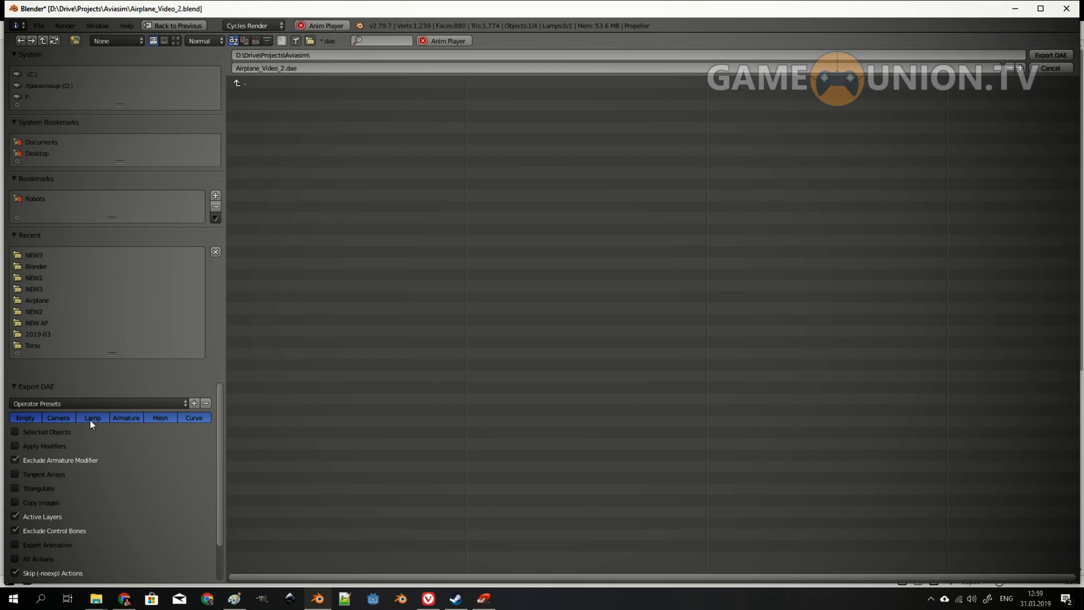
mouse_move(90, 415)
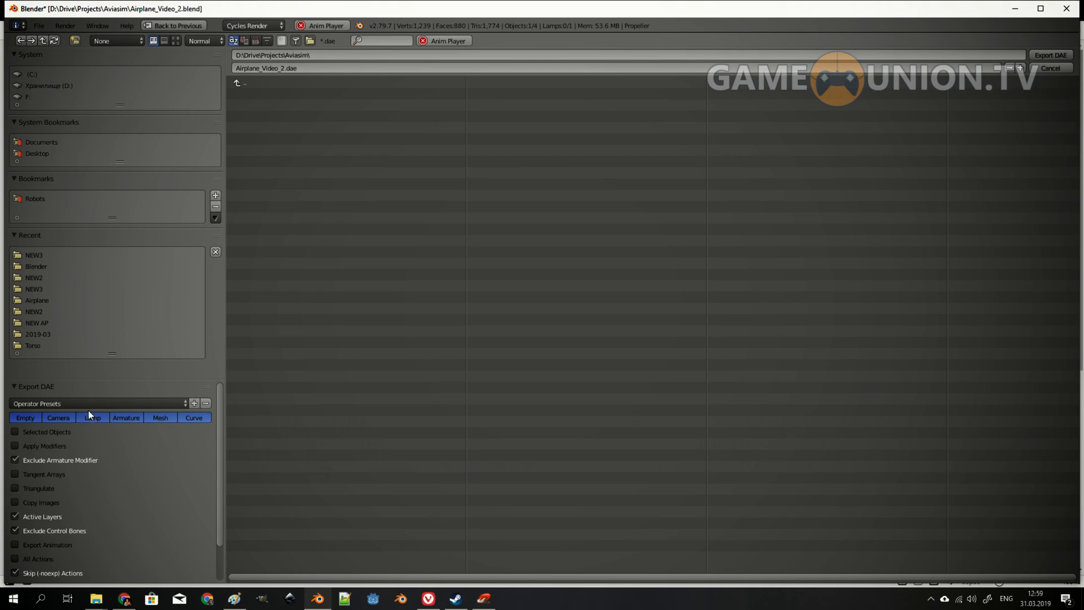
scroll(down, 3)
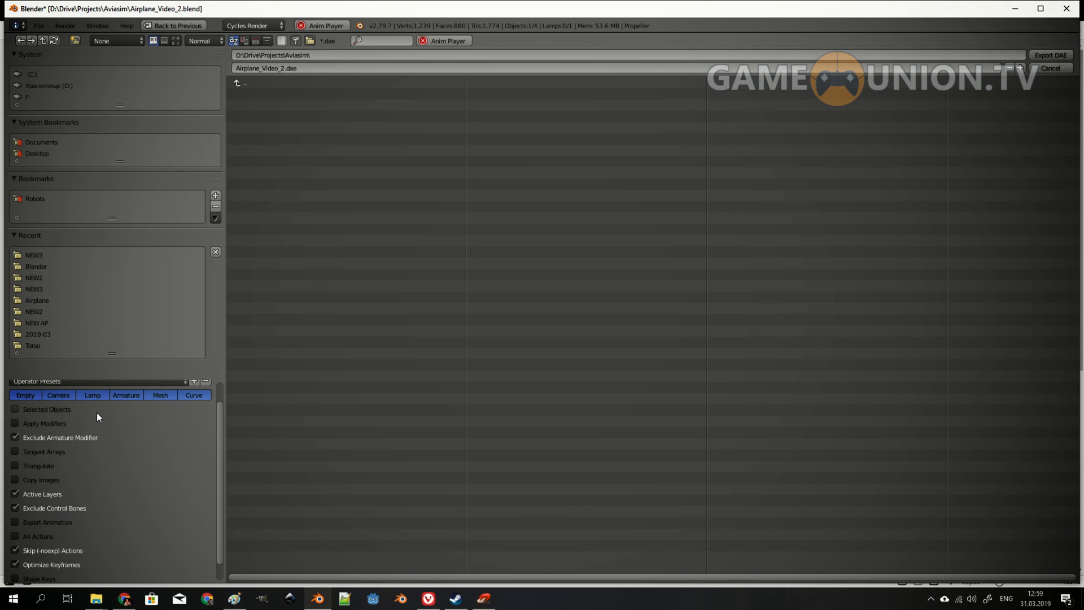
Enable image copying, Export Animation and All Actions in the Collada export options
scroll(down, 3)
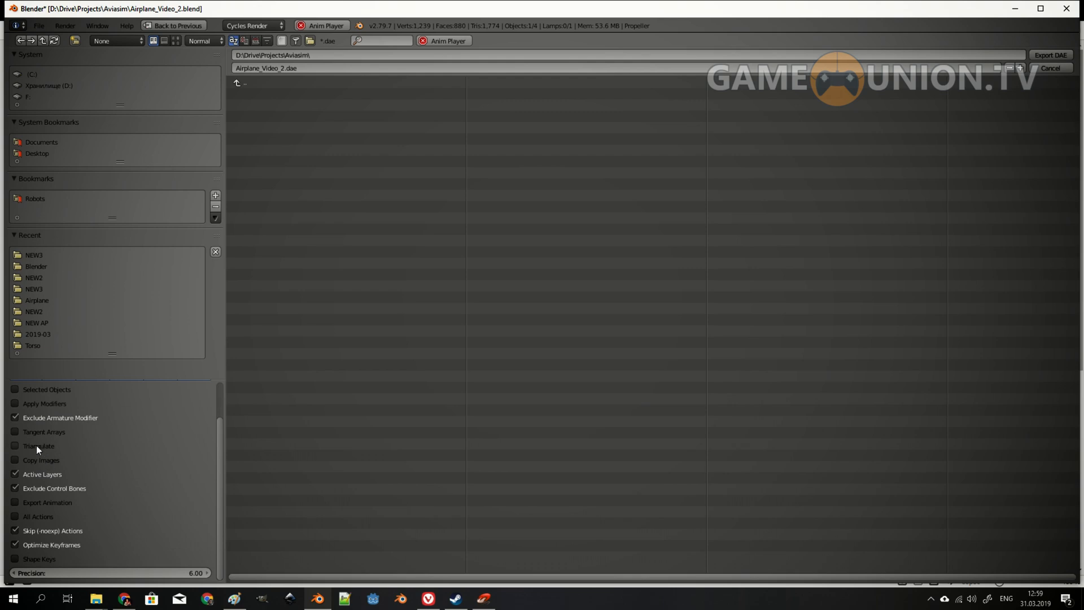
mouse_move(54, 463)
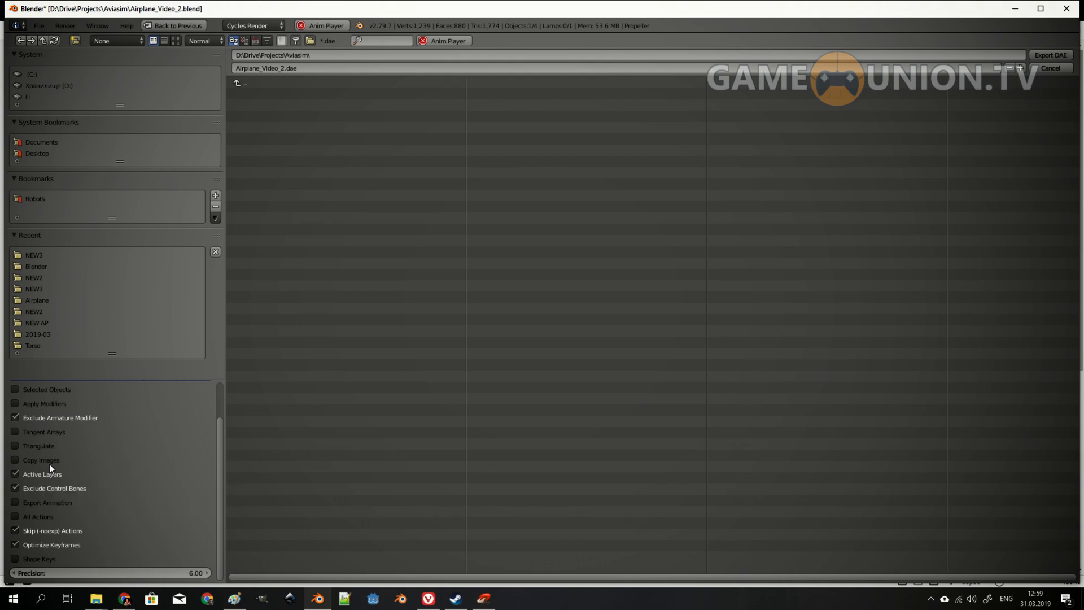
click(15, 460)
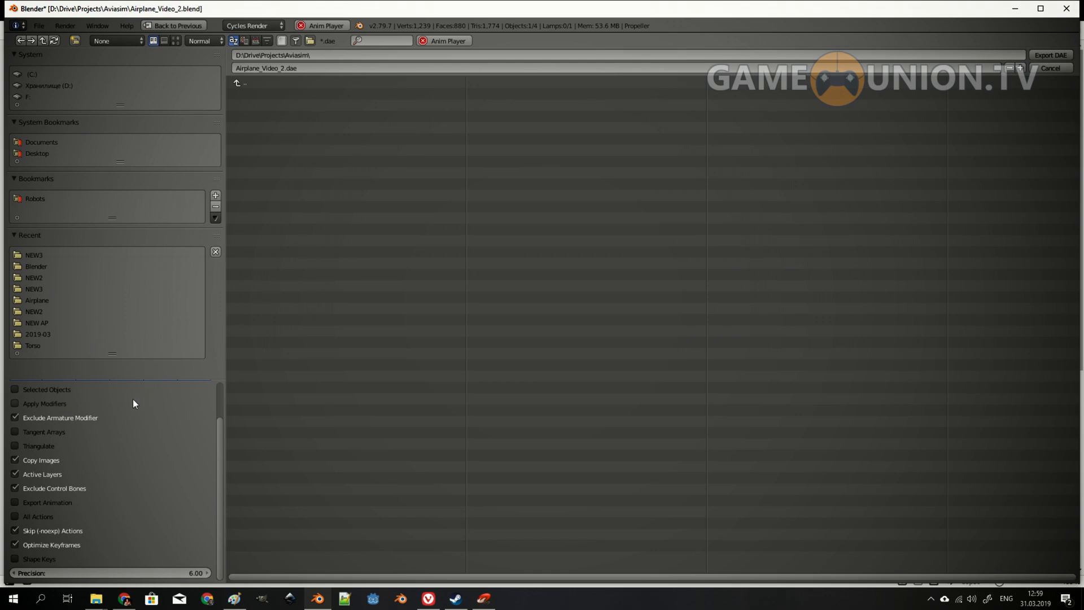
mouse_move(59, 481)
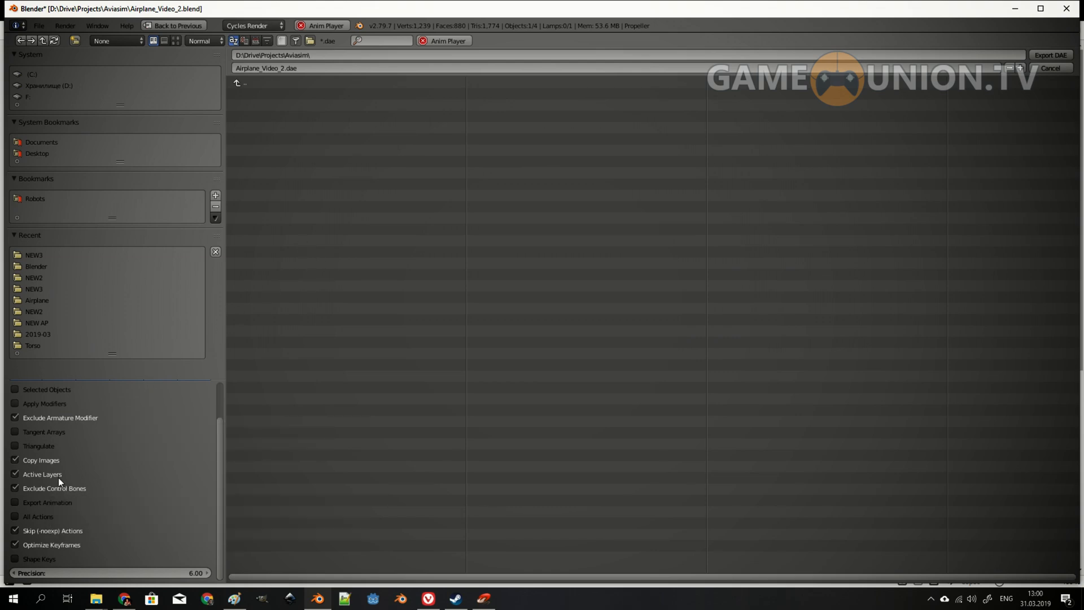
mouse_move(52, 480)
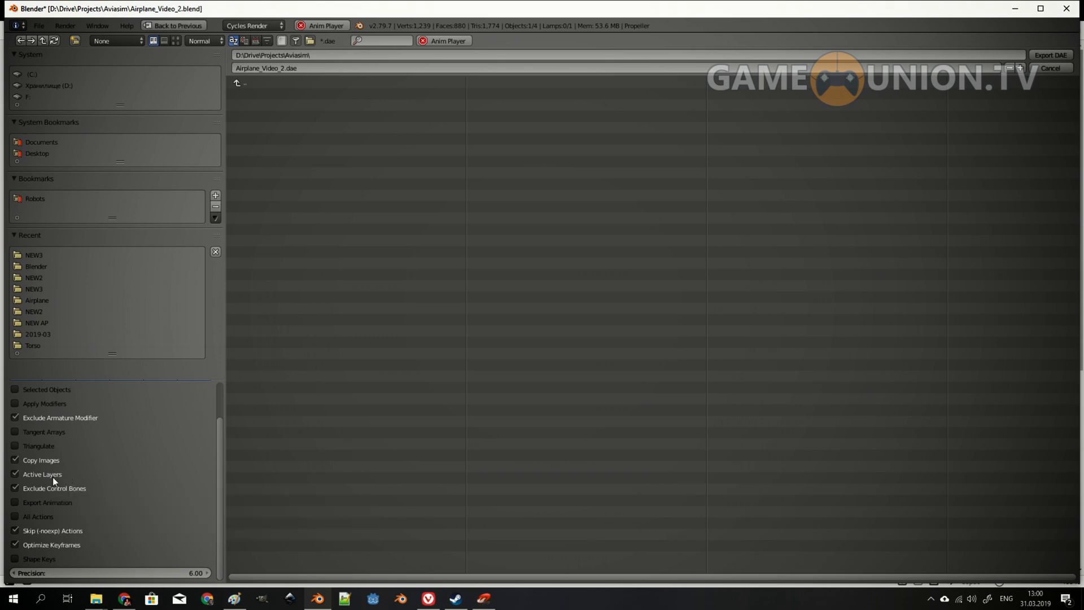
mouse_move(39, 480)
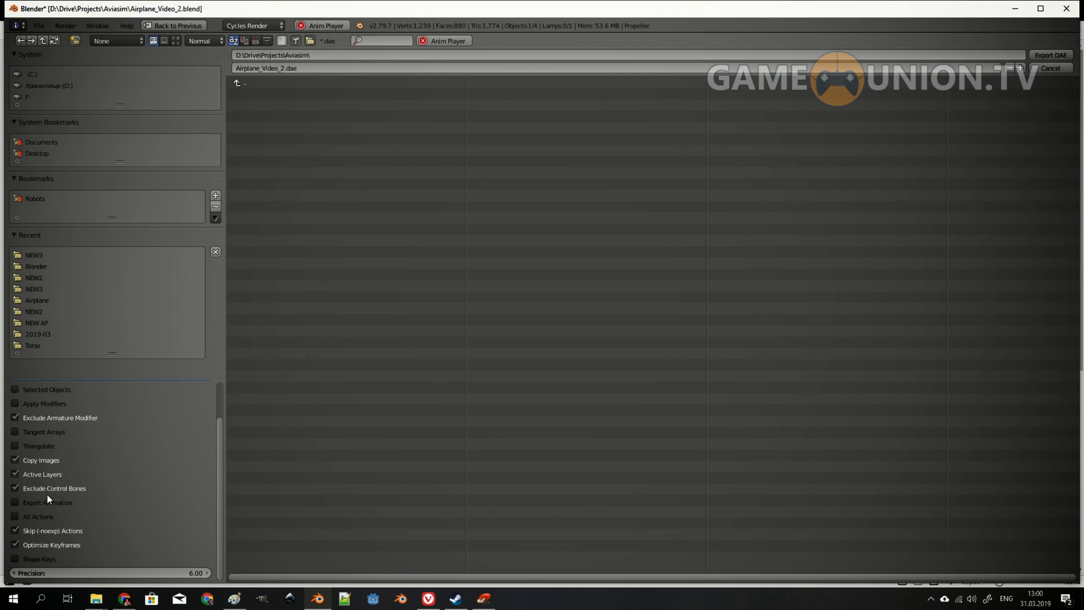
mouse_move(54, 489)
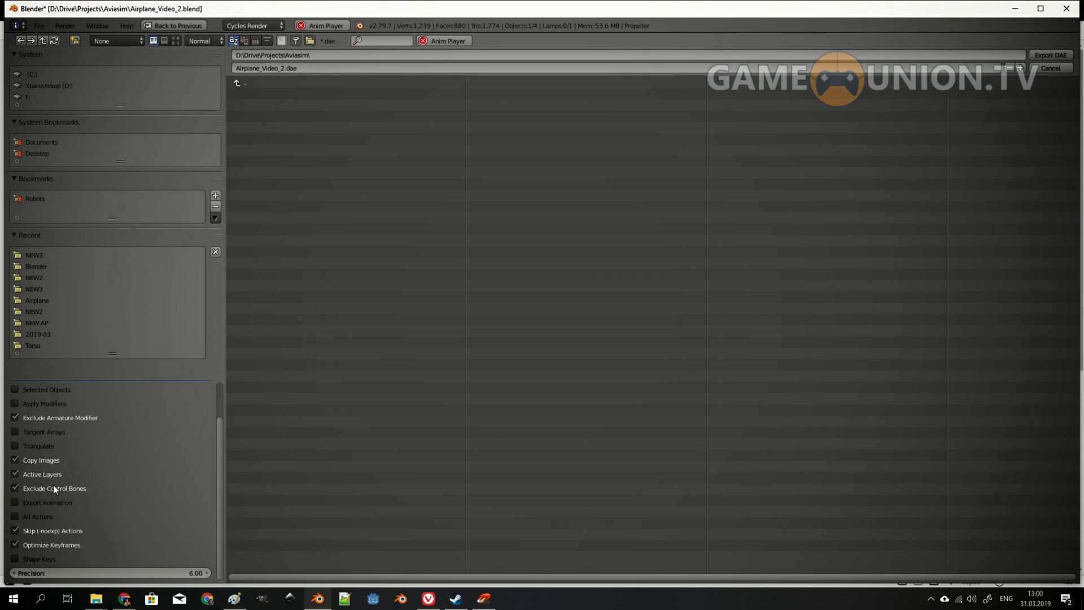
click(14, 502)
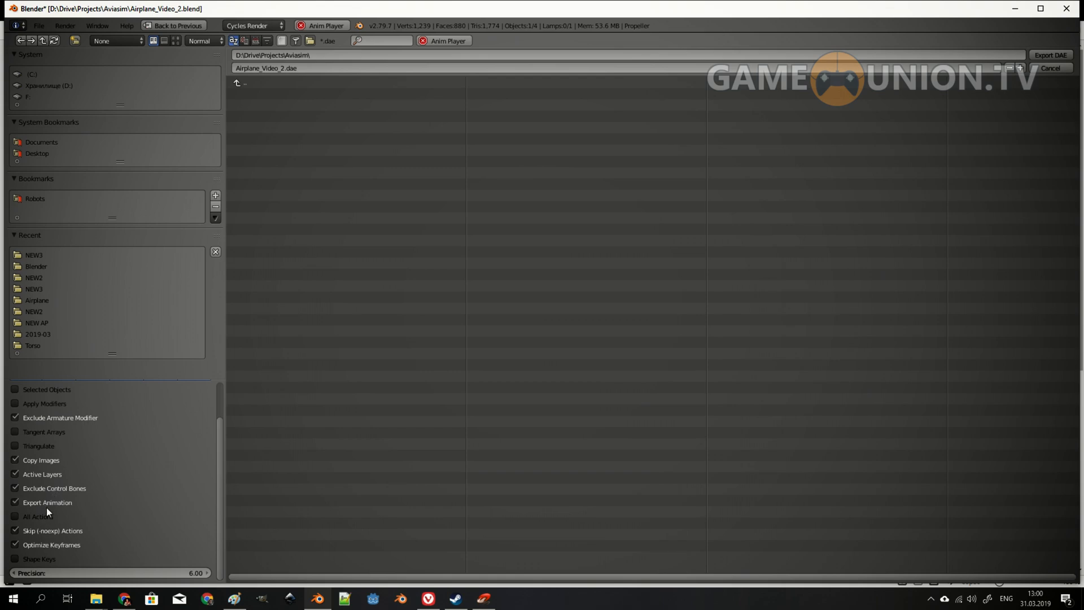
click(15, 515)
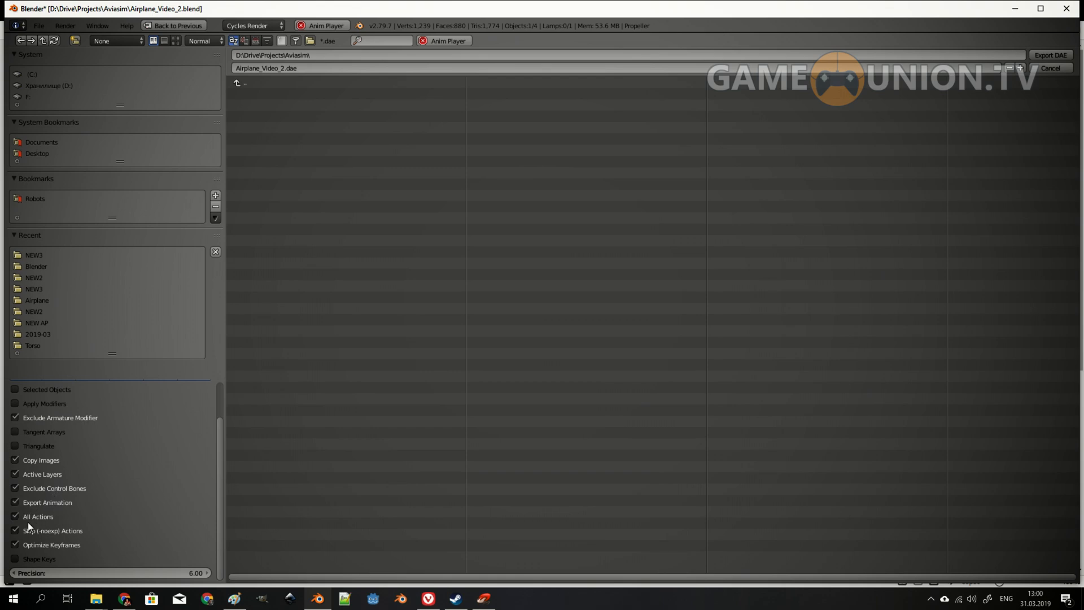
mouse_move(70, 538)
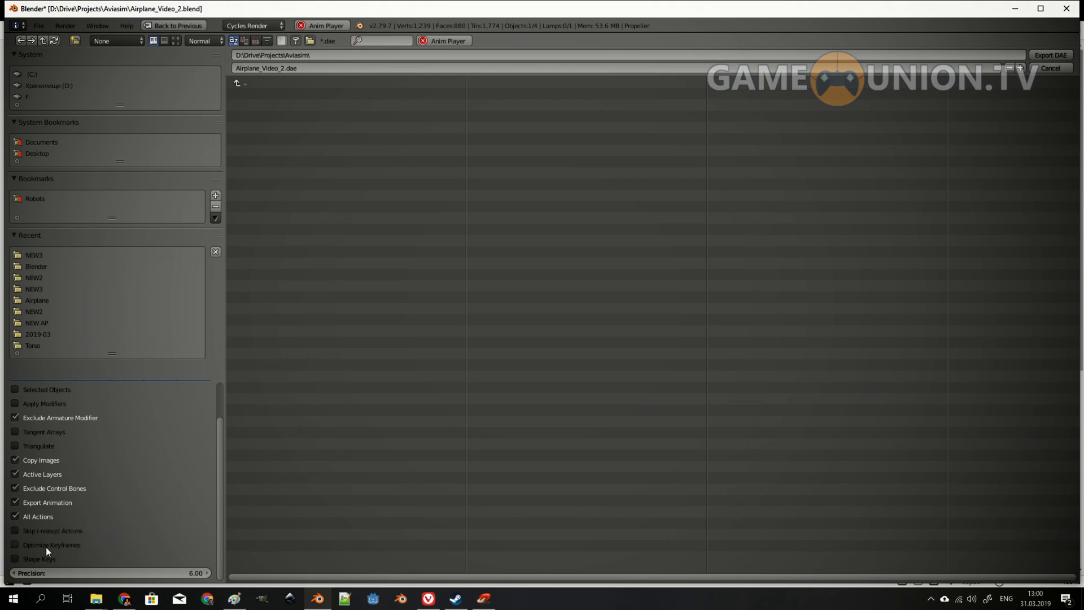
mouse_move(49, 566)
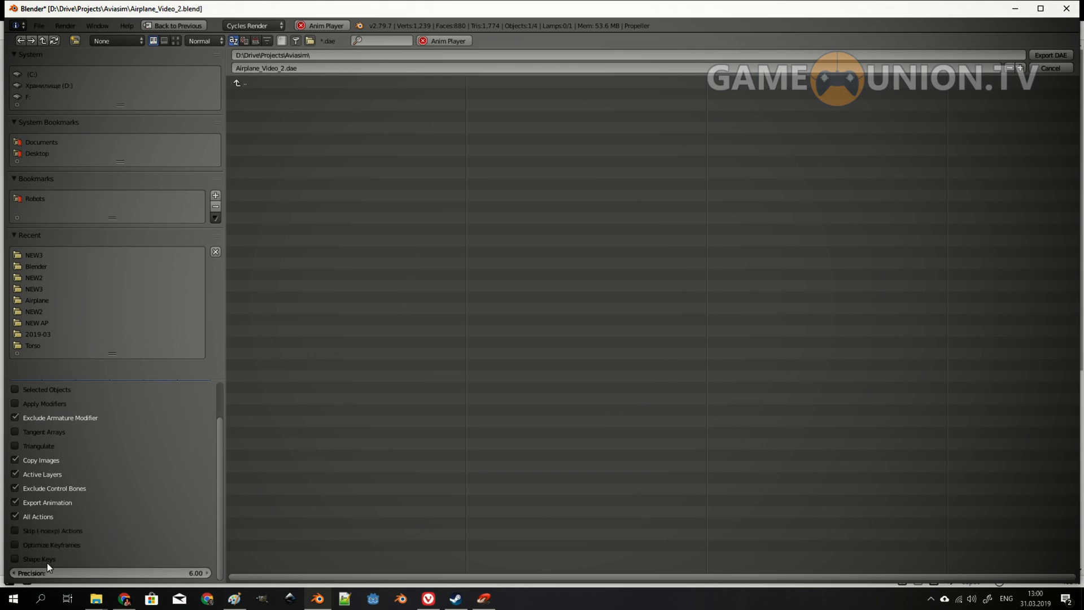
mouse_move(108, 475)
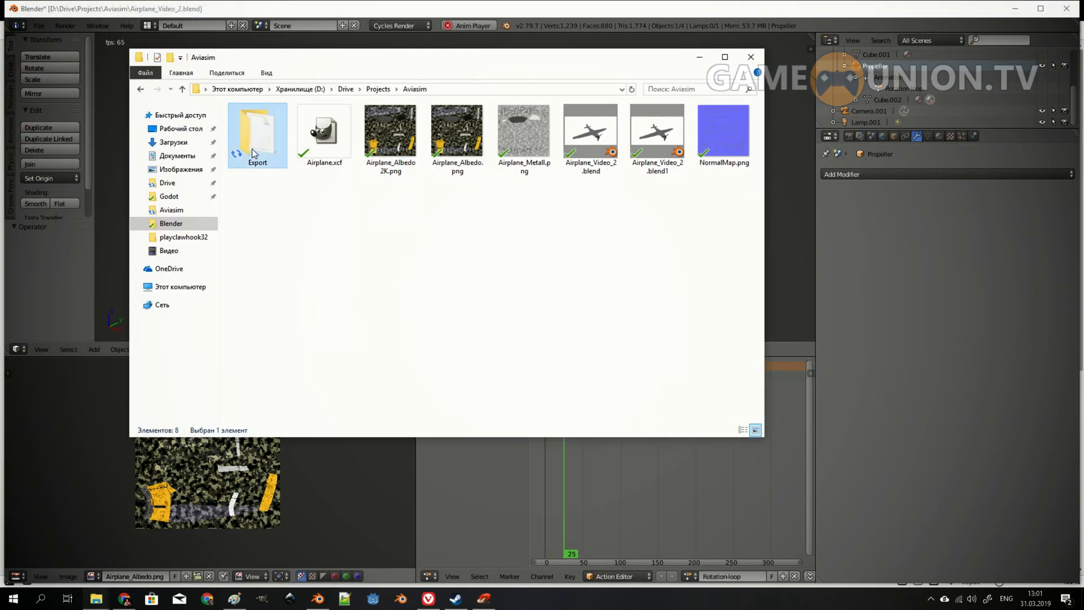
Locate Airplane_Video_2.dae in the Aviasim Export folder
double_click(256, 132)
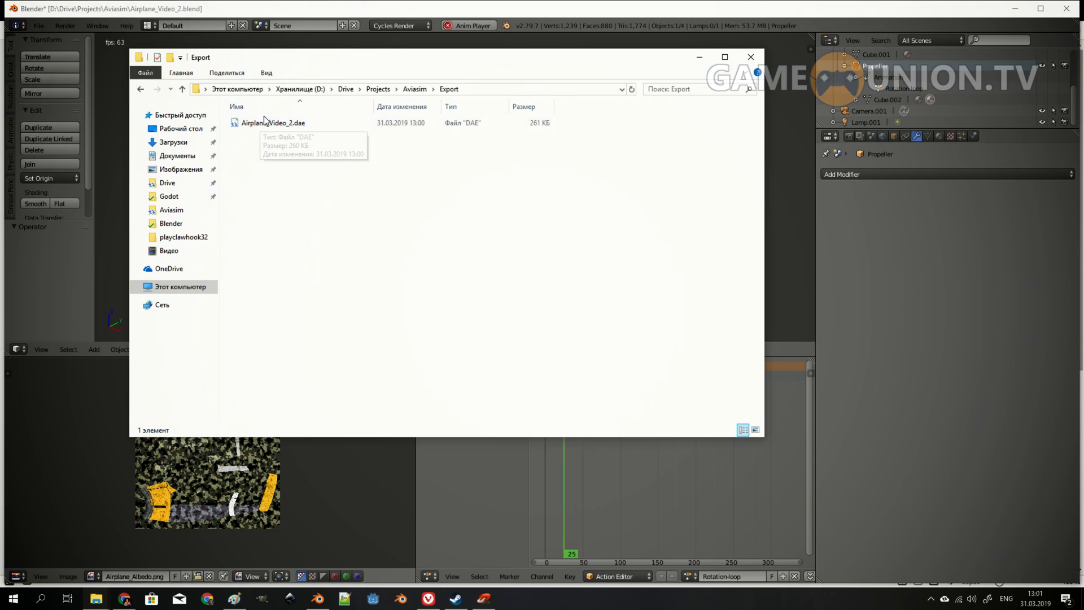
click(181, 88)
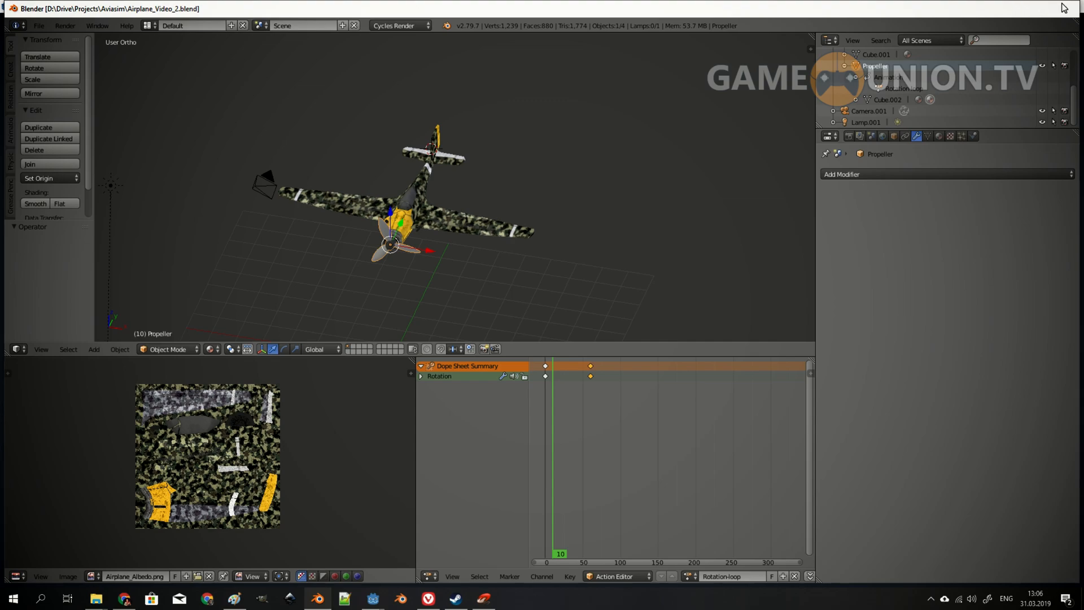
Make a New Inherited scene from Airplane_Video_2.dae, saved as Airplane.tscn
click(372, 597)
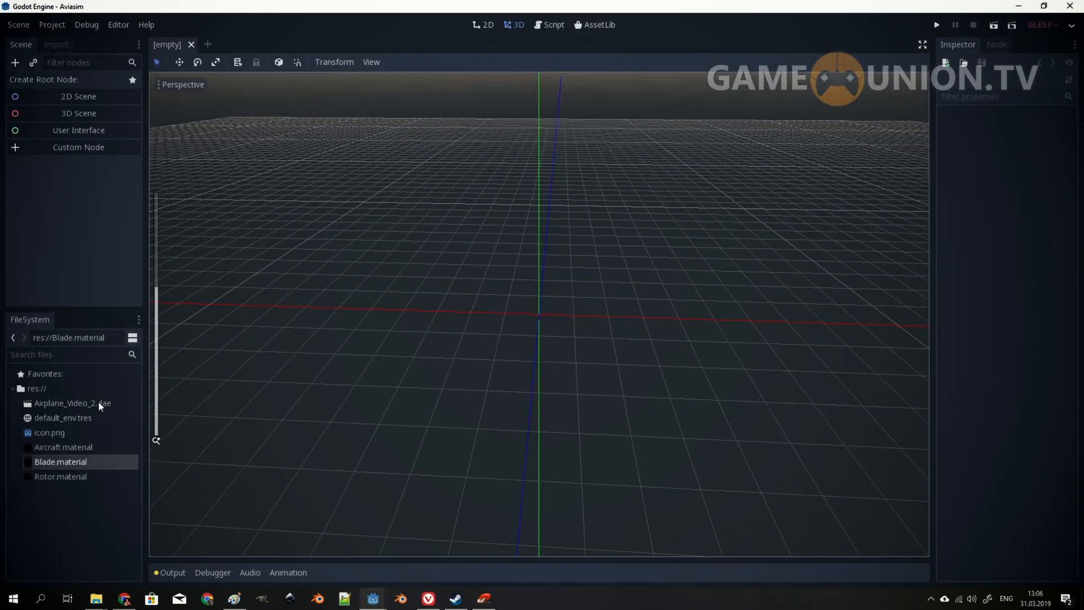
click(72, 403)
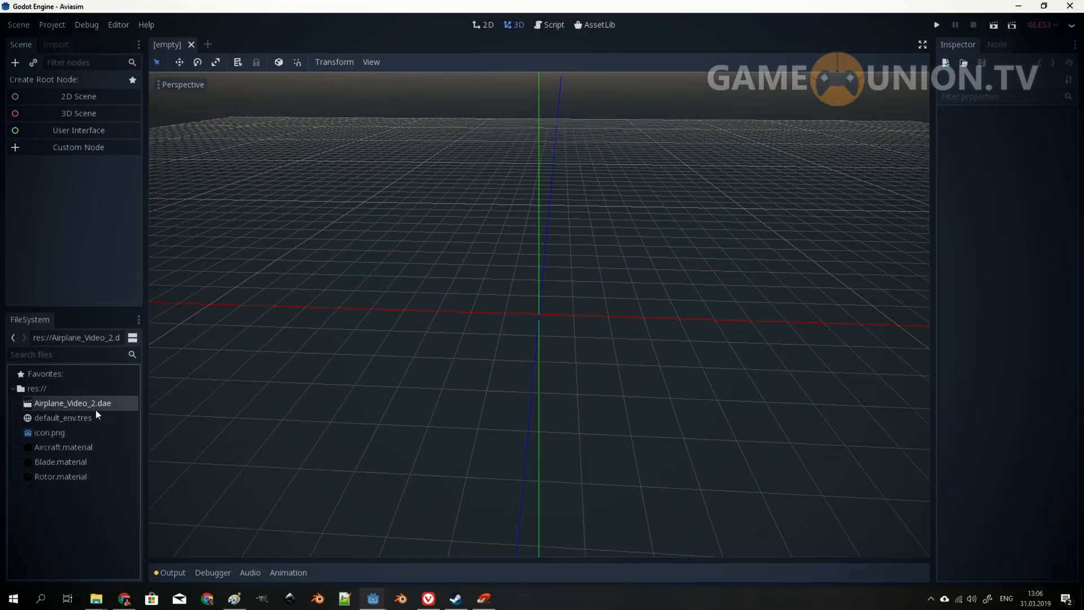
double_click(71, 403)
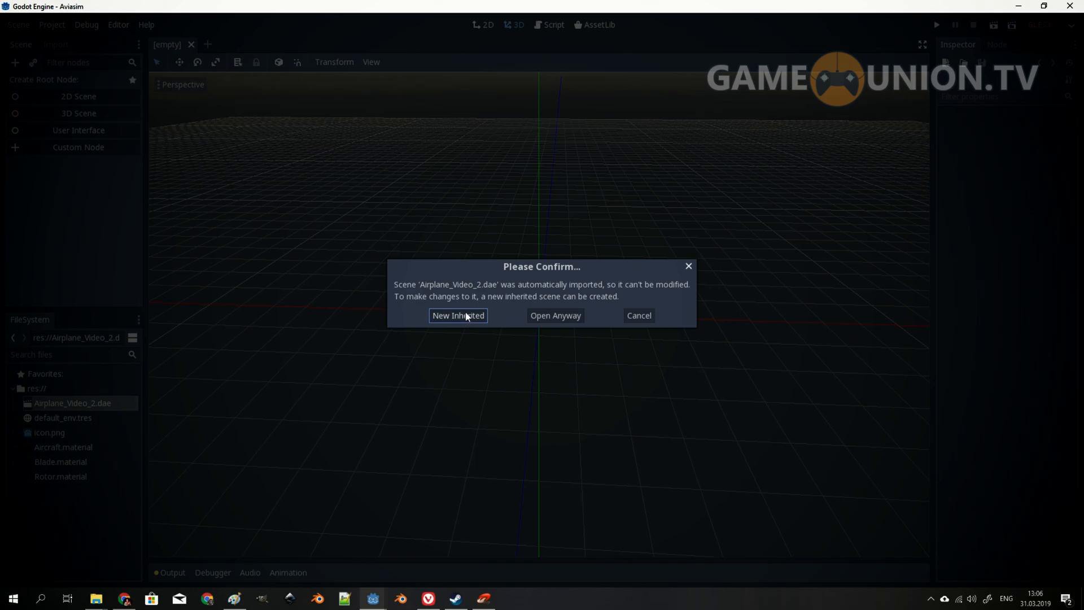
click(458, 315)
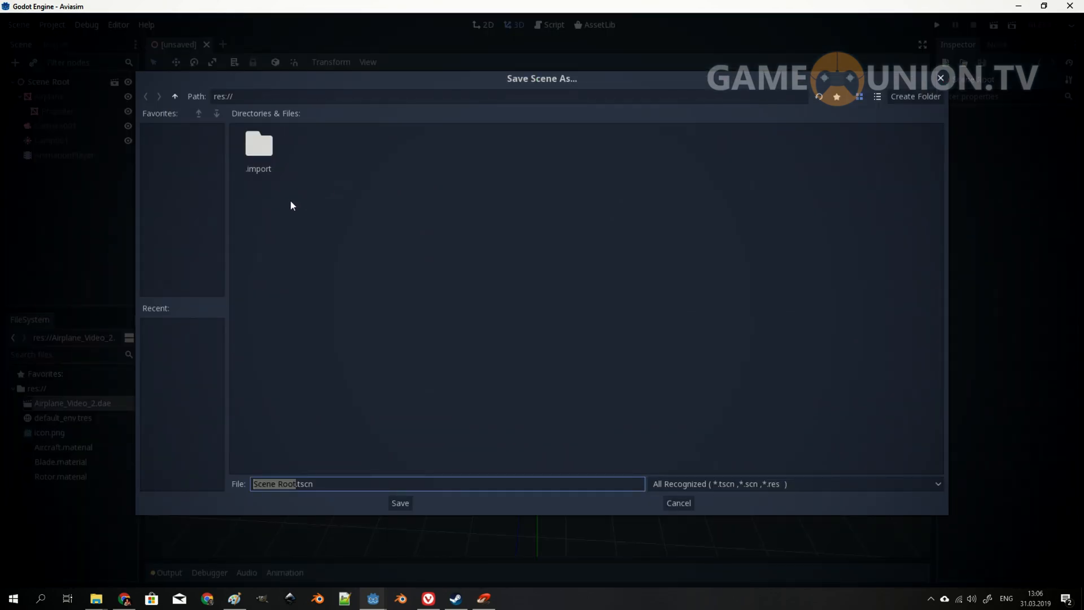
mouse_move(290, 477)
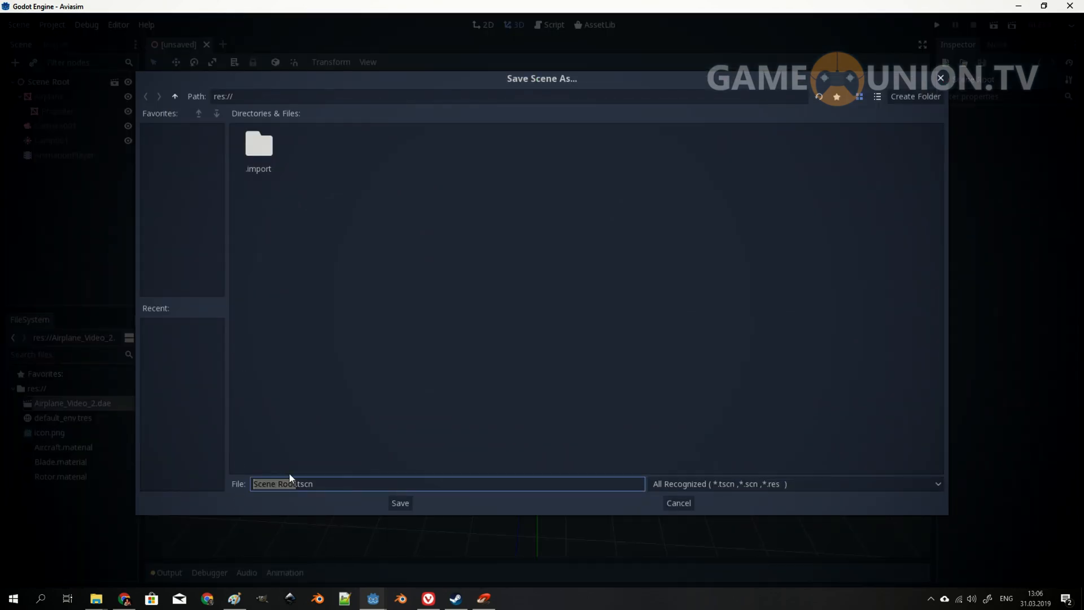
text(Airplane.tscn)
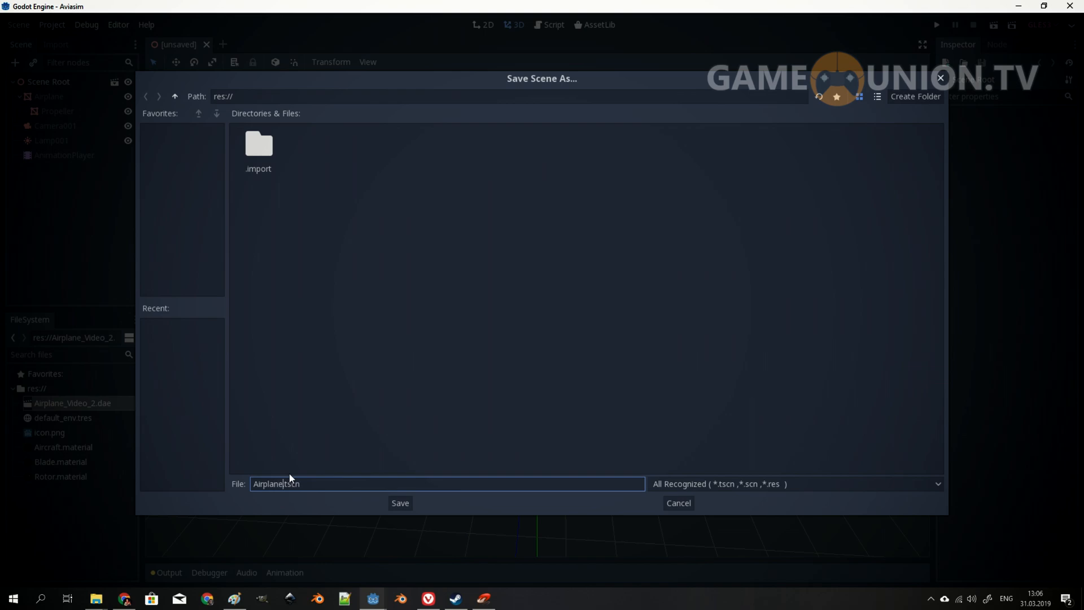
click(400, 502)
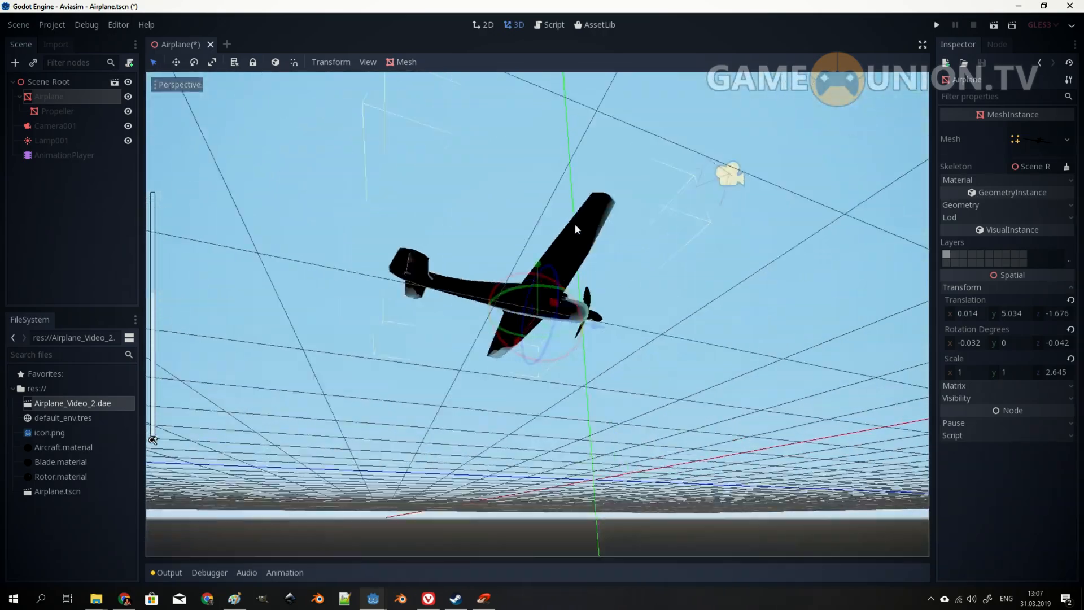
drag(574, 228, 529, 286)
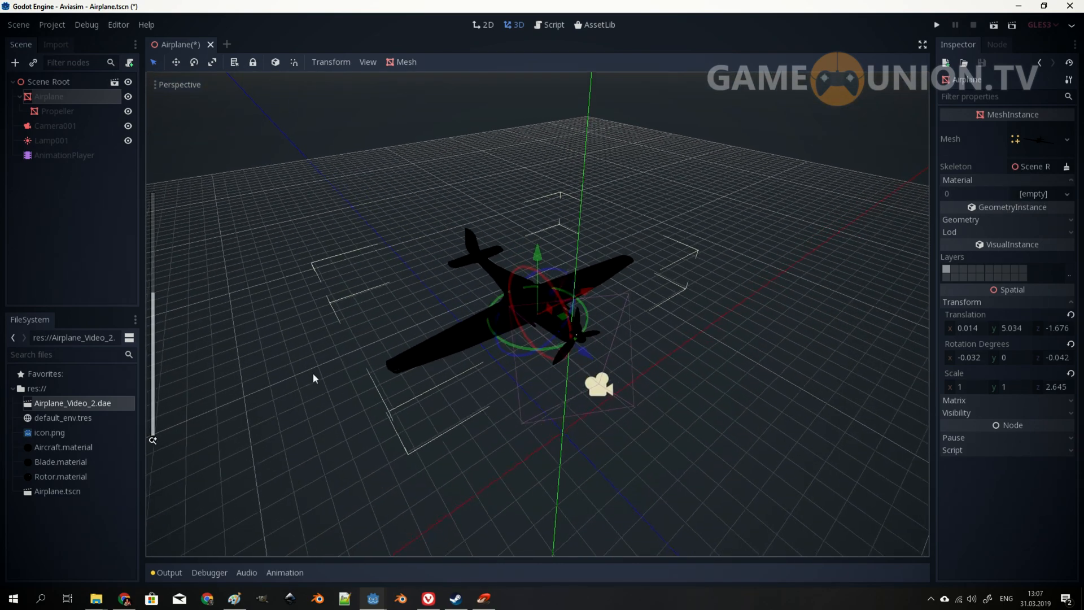
Assign Aircraft.material to the mesh and set its Metallic to 1
click(61, 462)
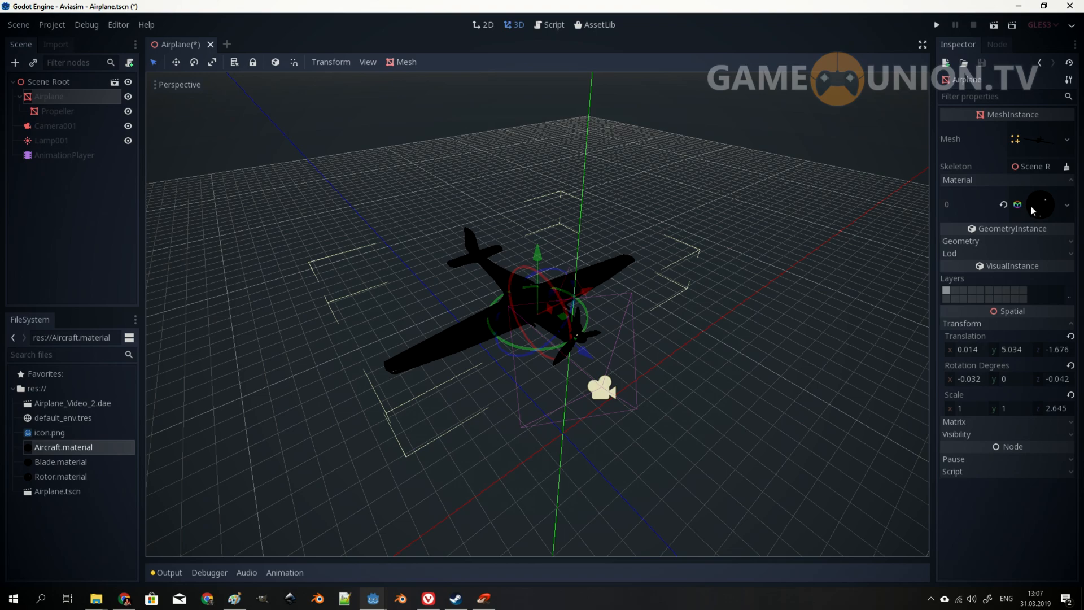
click(1037, 203)
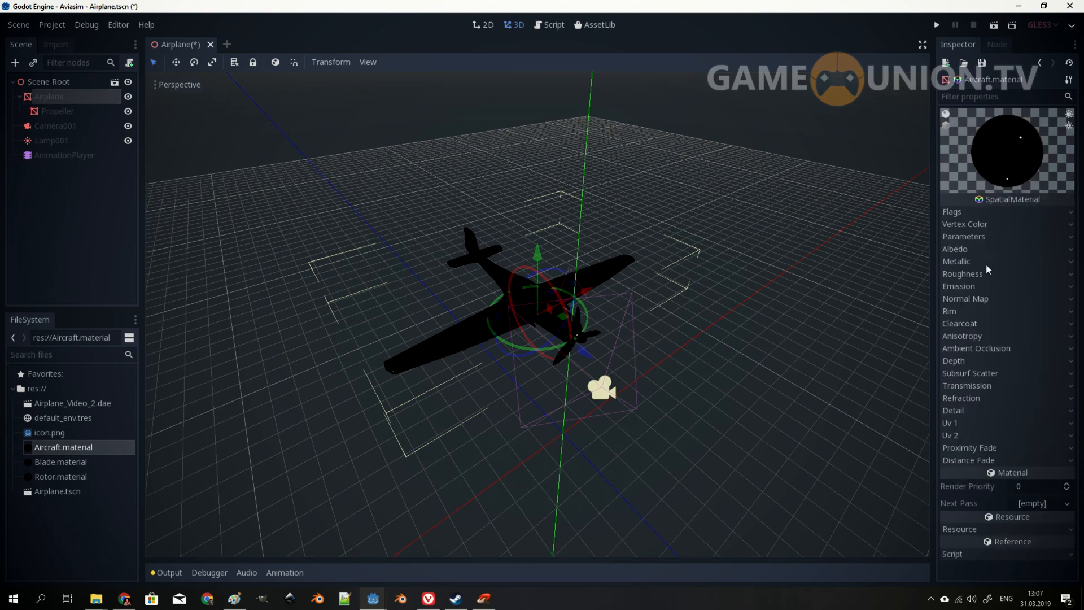
click(956, 261)
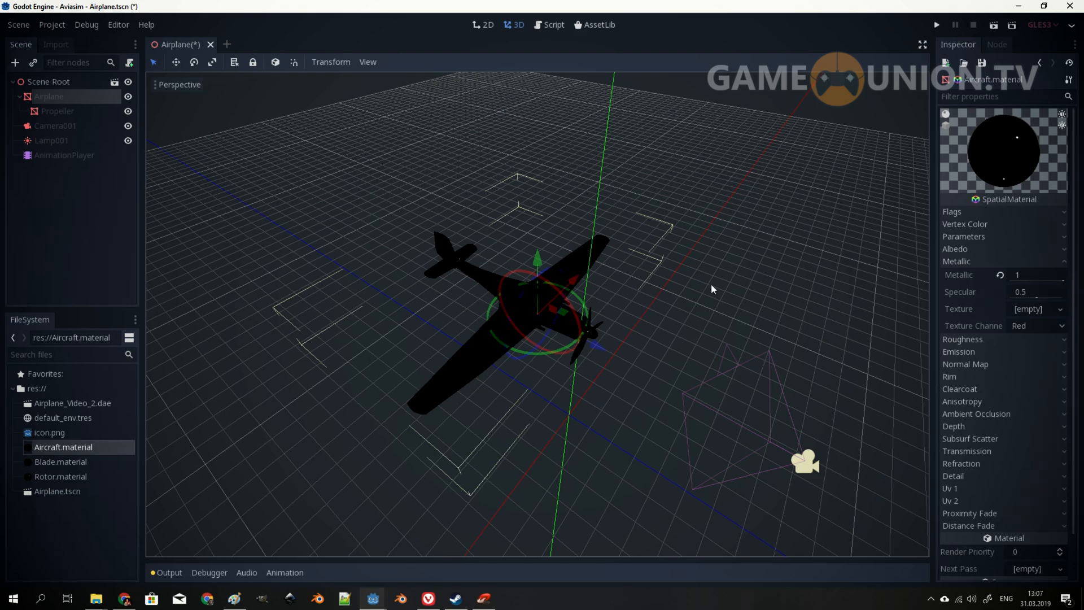
drag(712, 289, 526, 280)
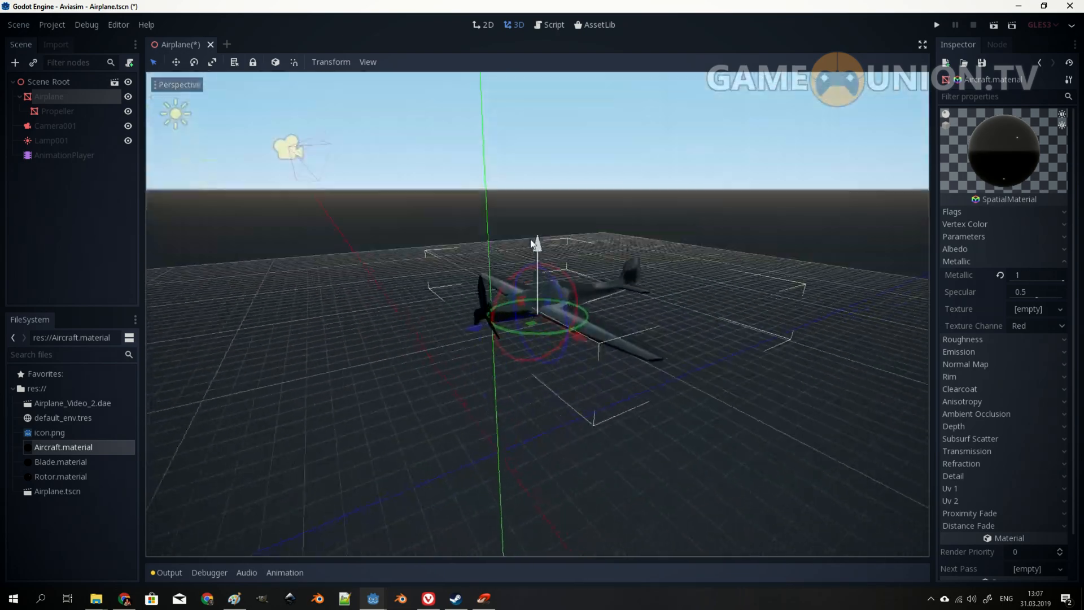
drag(533, 243, 690, 243)
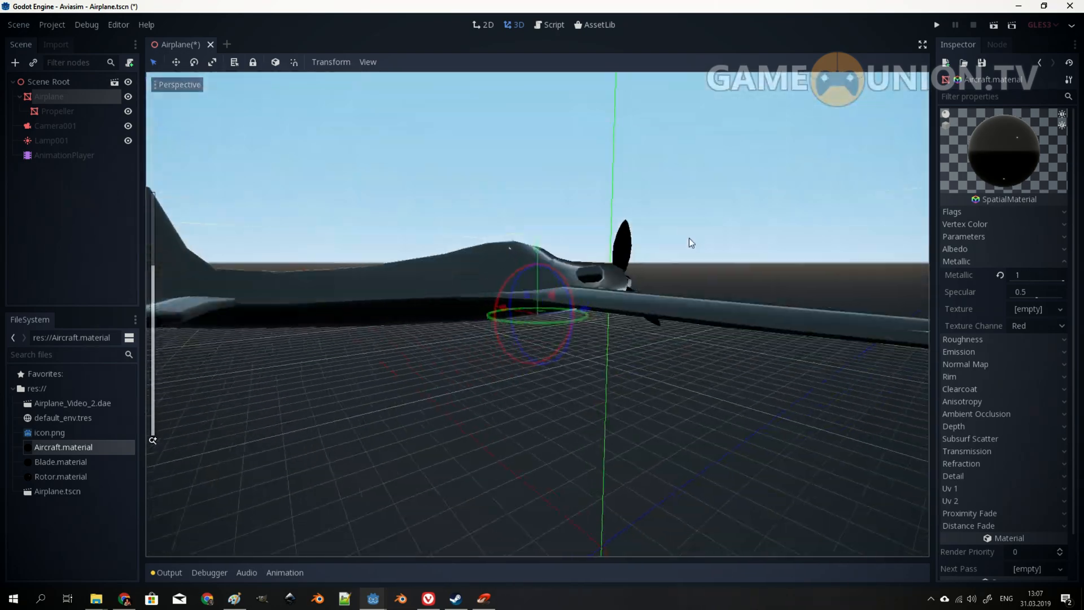
drag(691, 242, 521, 283)
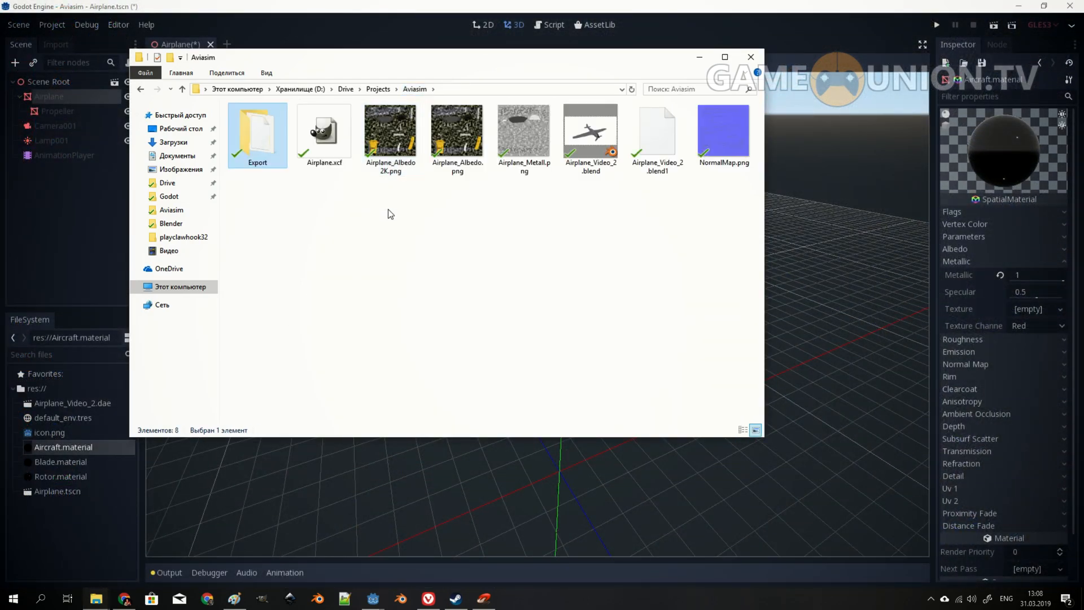
Drag Airplane_Albedo, Airplane_Metall and NormalMap PNGs into Godot's FileSystem dock
click(457, 132)
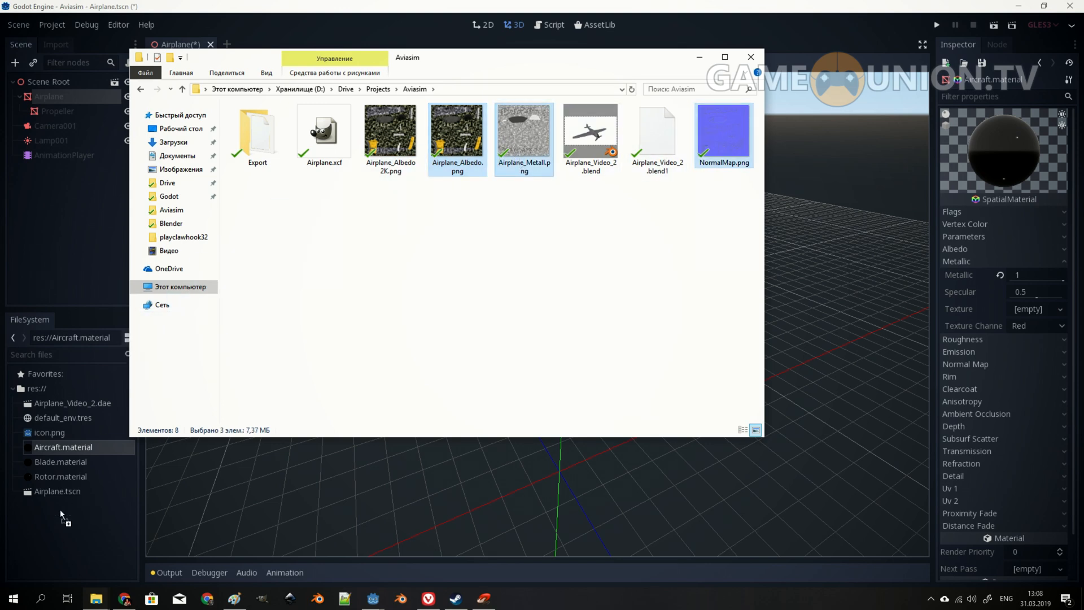
mouse_move(87, 512)
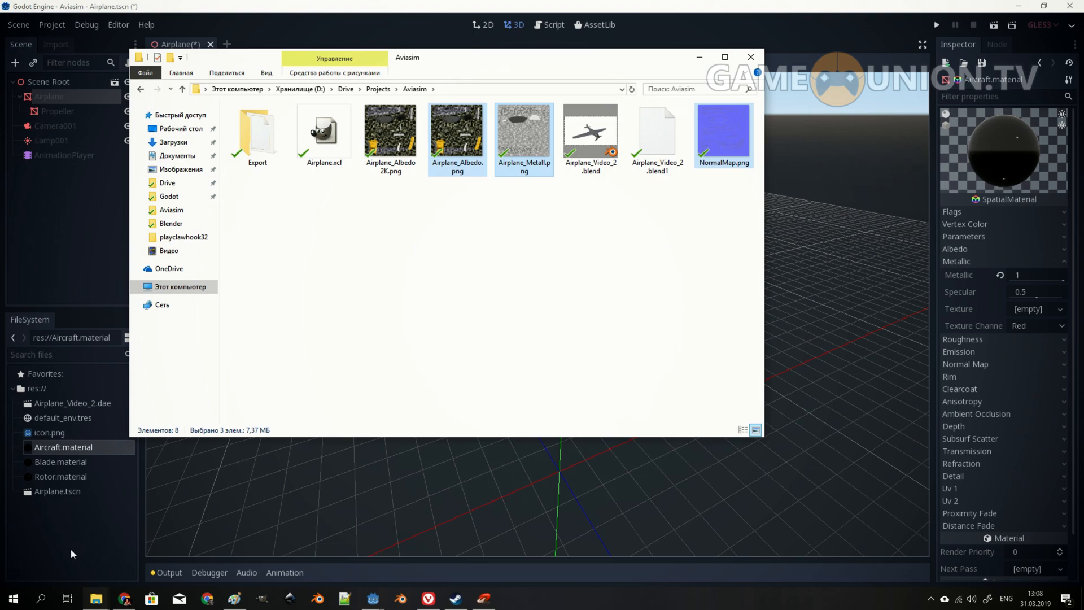
click(751, 57)
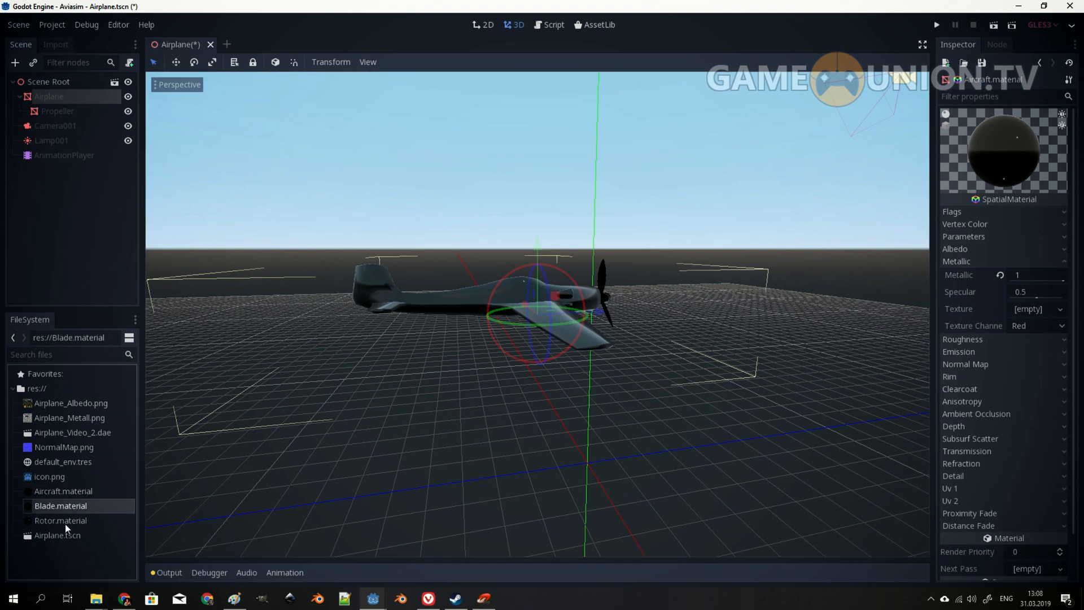
Select the Aircraft material and assign Airplane_Metall as its metallic and roughness texture
click(60, 520)
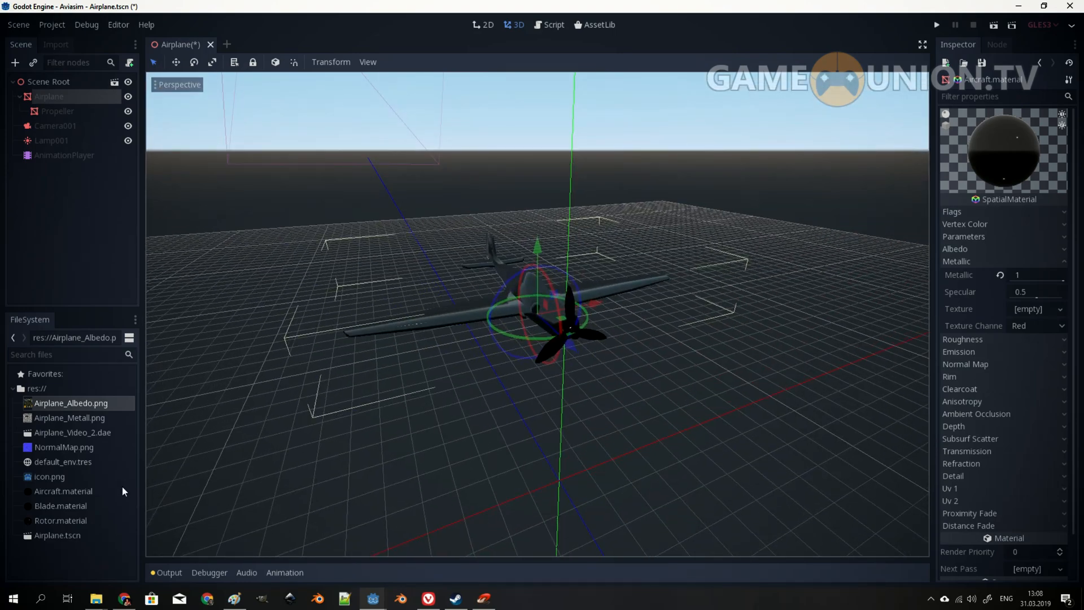
click(62, 490)
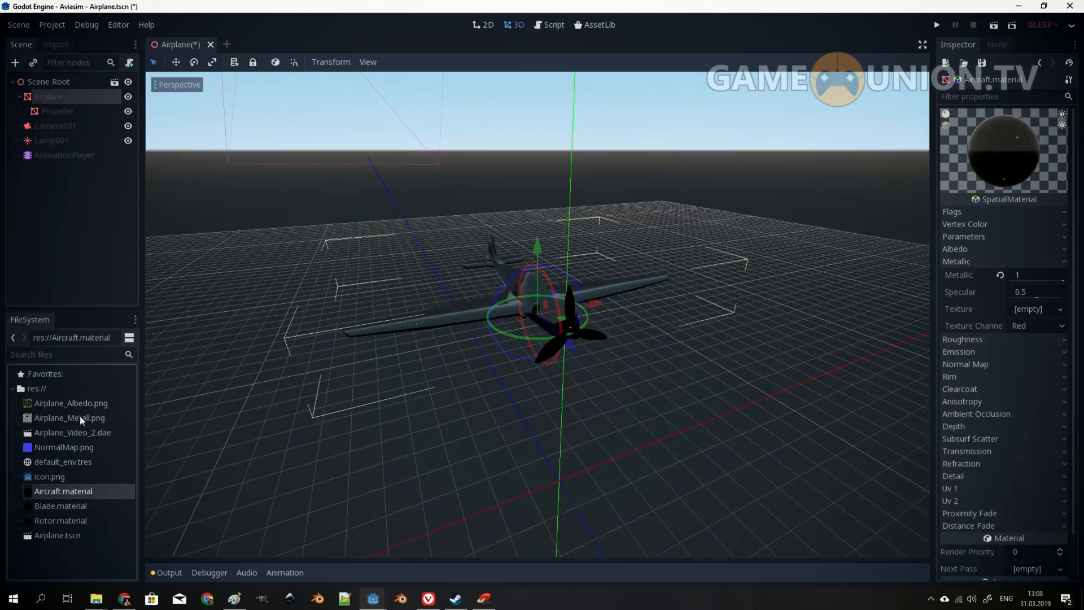
click(70, 404)
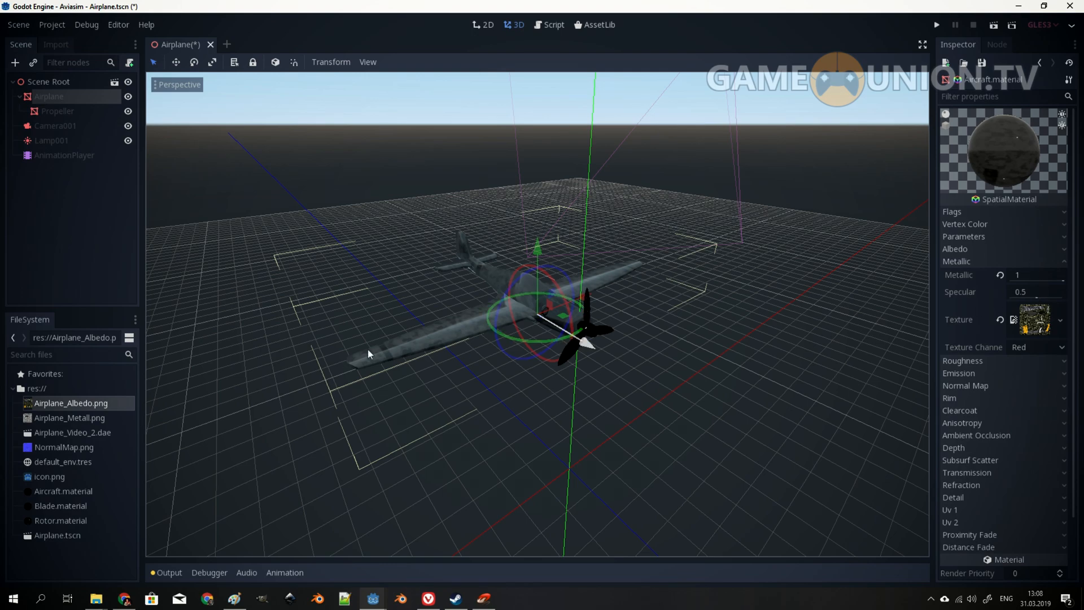
click(69, 417)
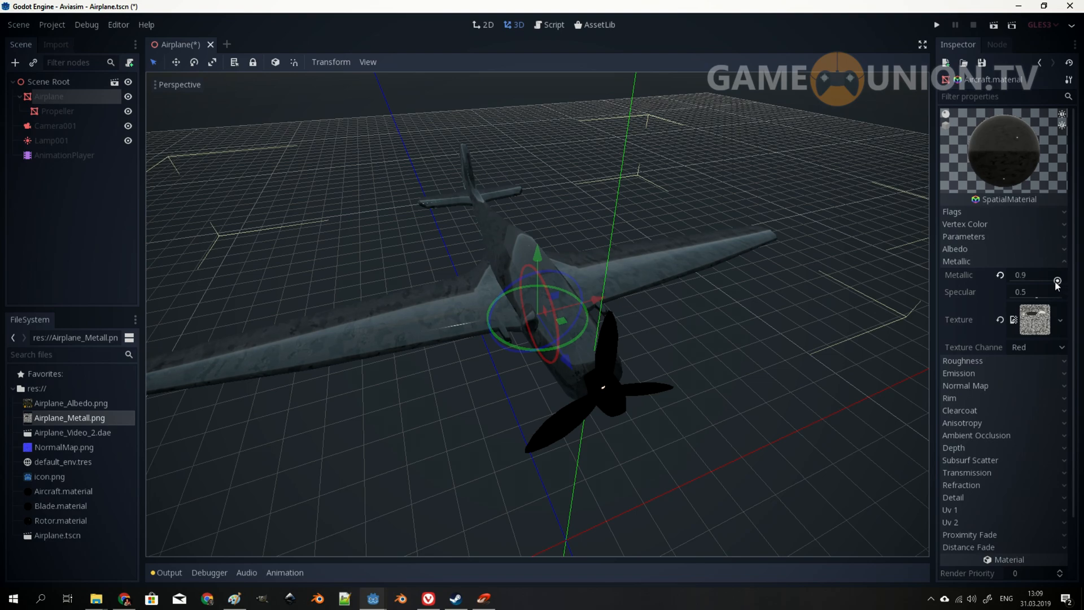
Set the Aircraft material to metallic 0.81, specular 0 and roughness 0.51
drag(1056, 281, 1054, 287)
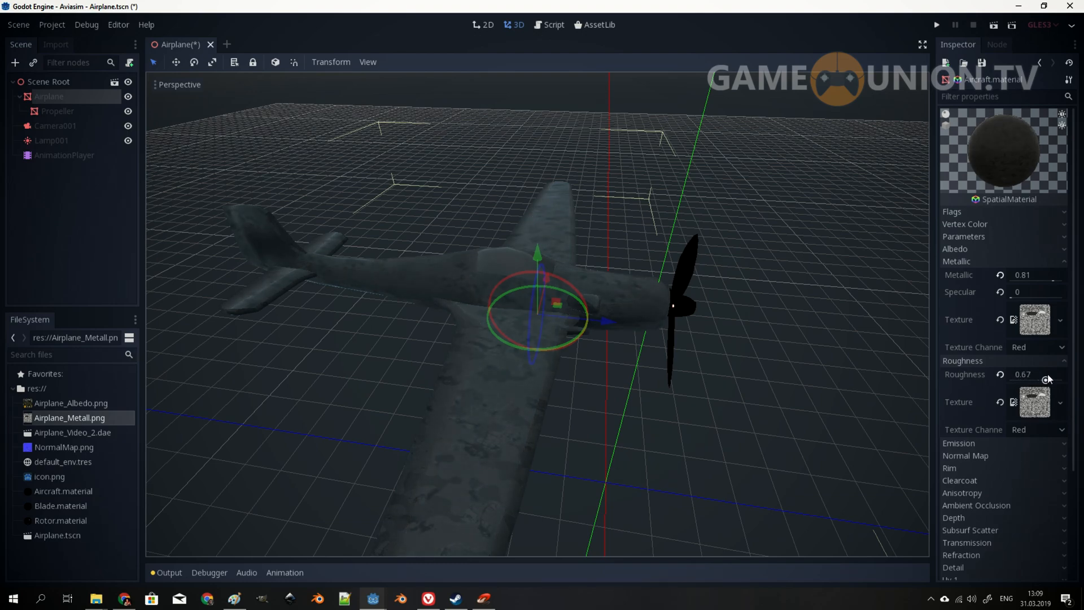
drag(1029, 379, 1017, 373)
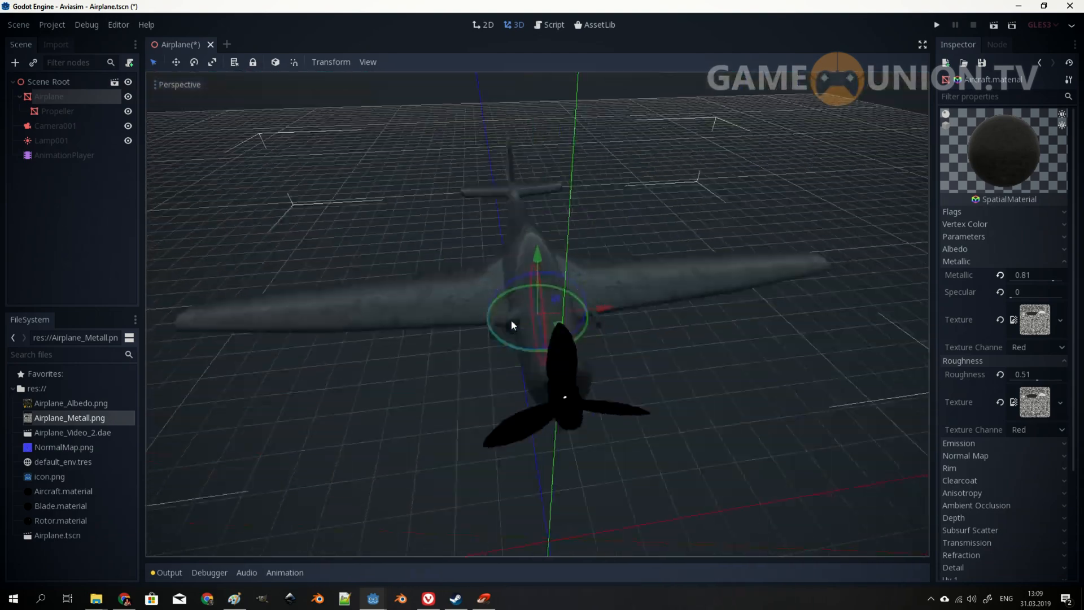
drag(512, 325, 539, 318)
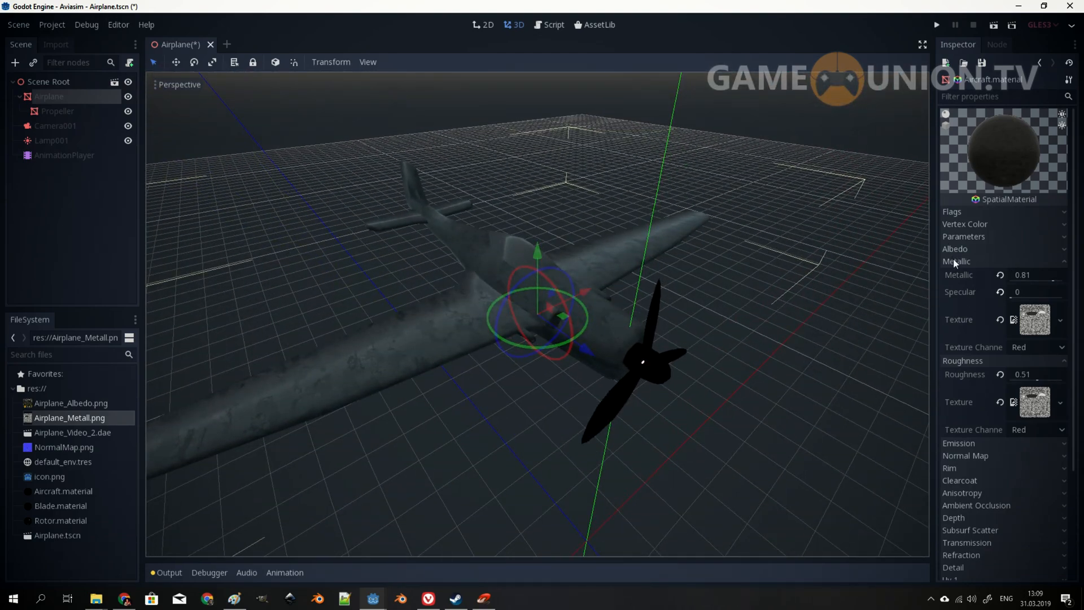
click(955, 248)
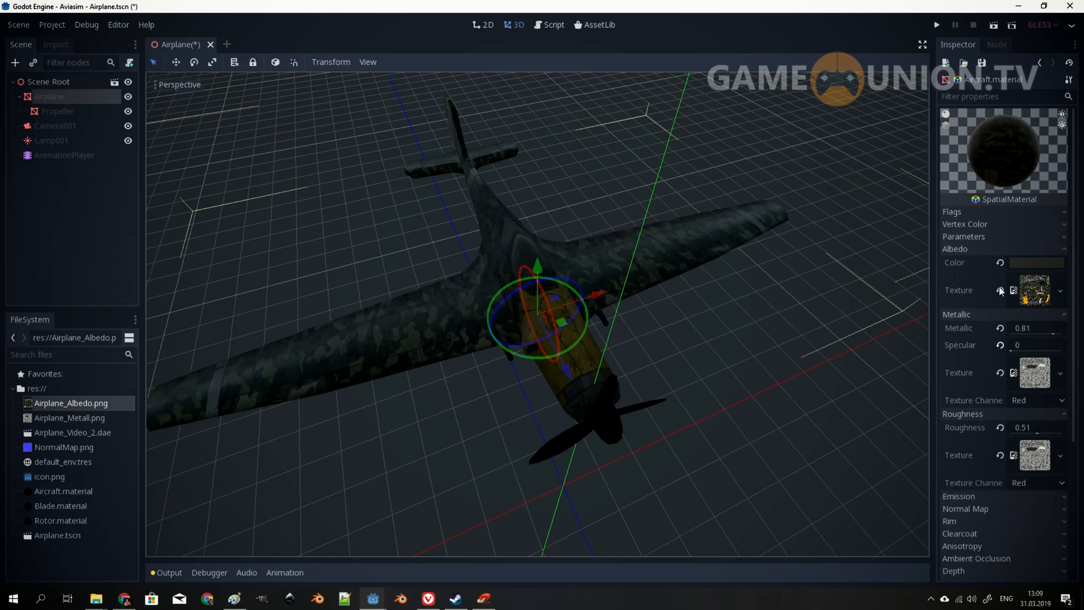
Try reddish and darker albedo tints, then settle on a white base colour
click(1036, 262)
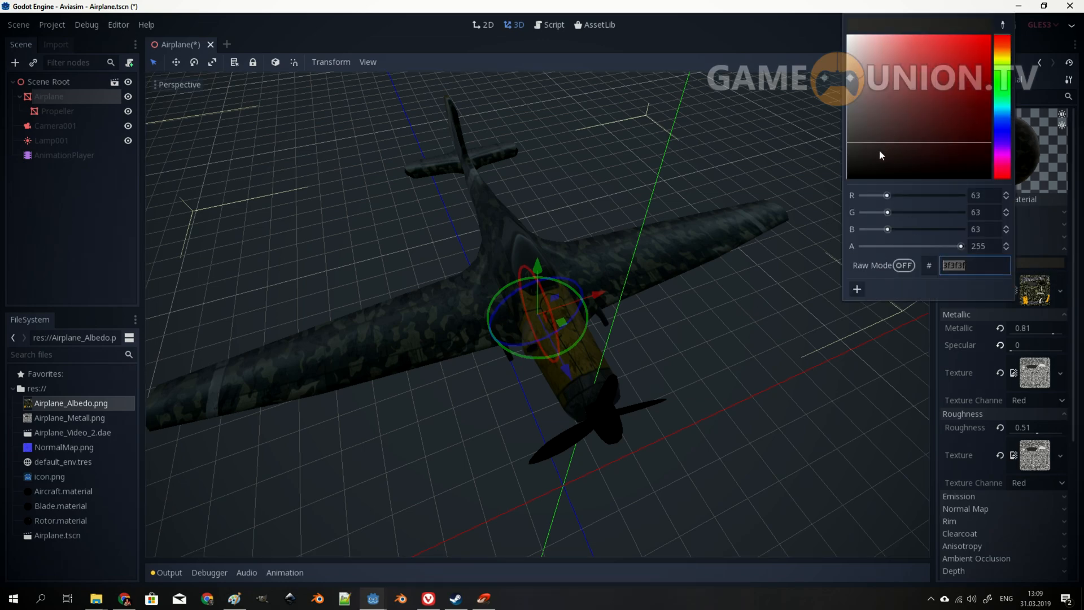
click(966, 157)
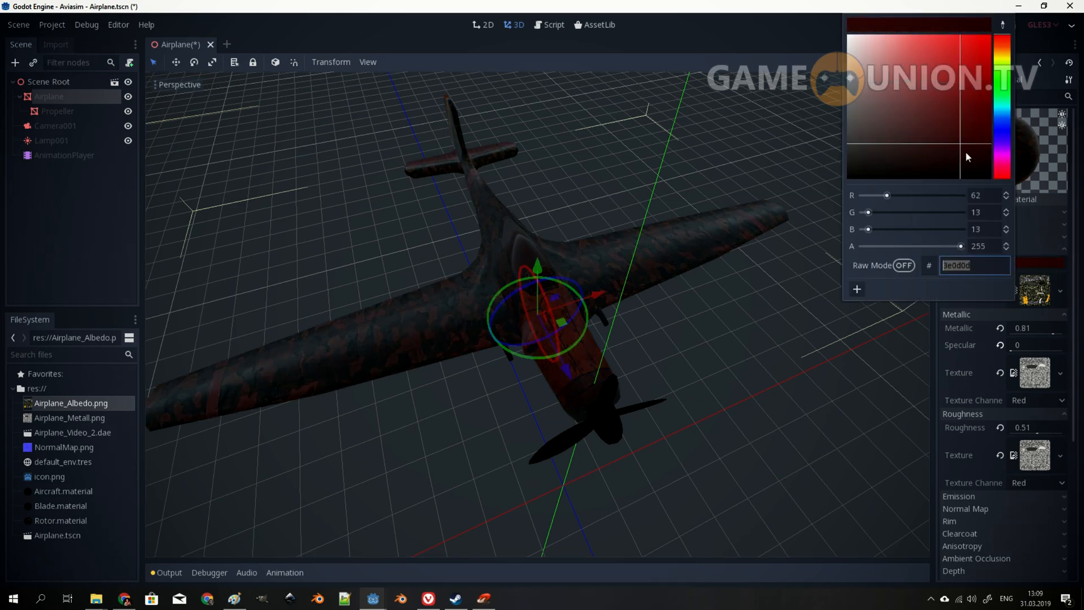
click(898, 159)
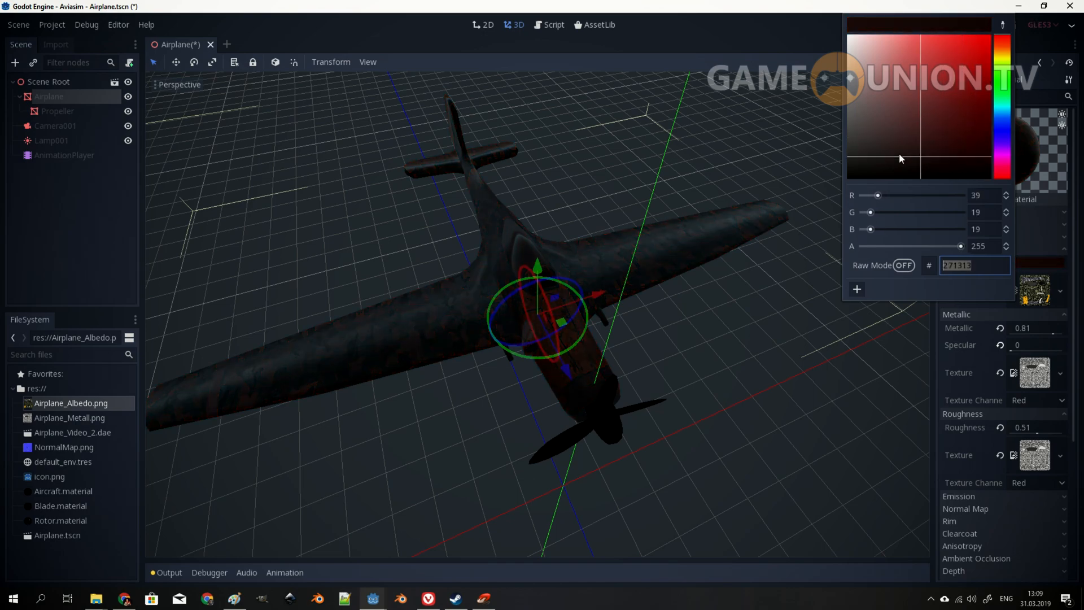
click(850, 18)
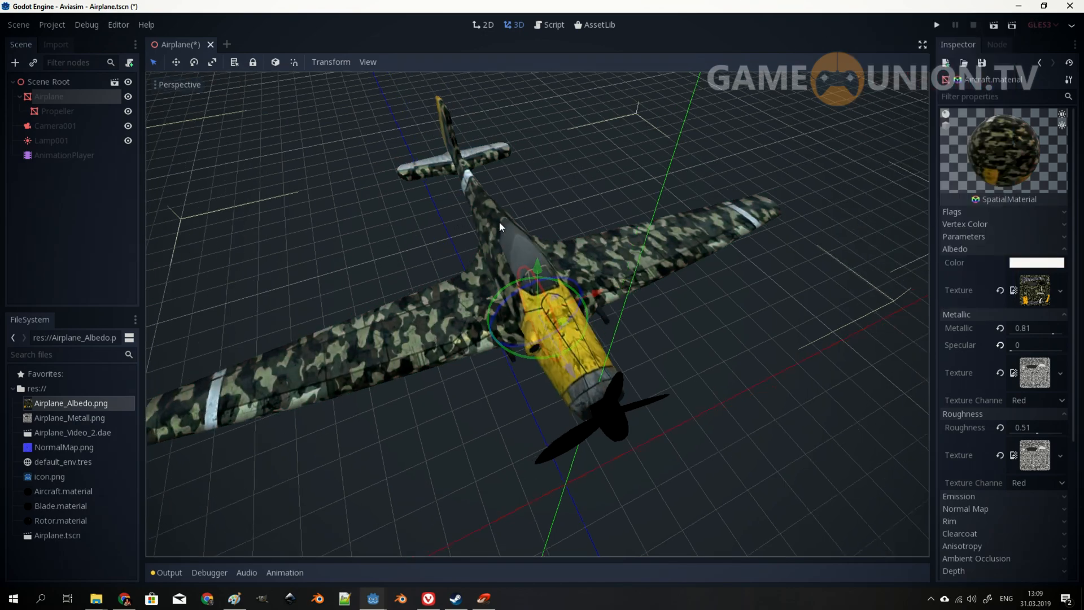
drag(501, 228, 557, 232)
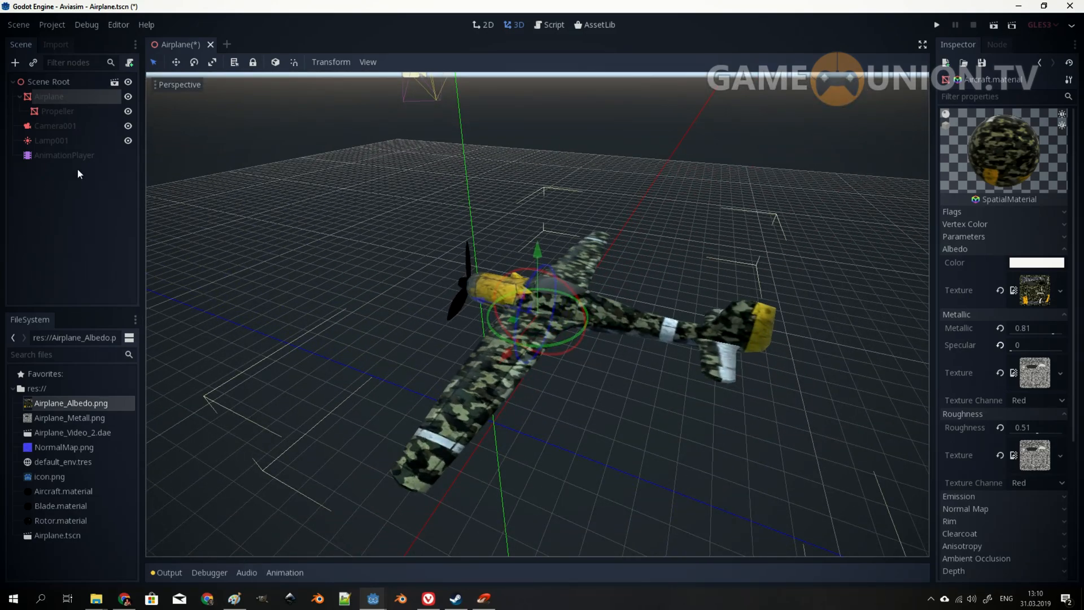
Preview the airplane through Camera001 and run the scene
click(55, 125)
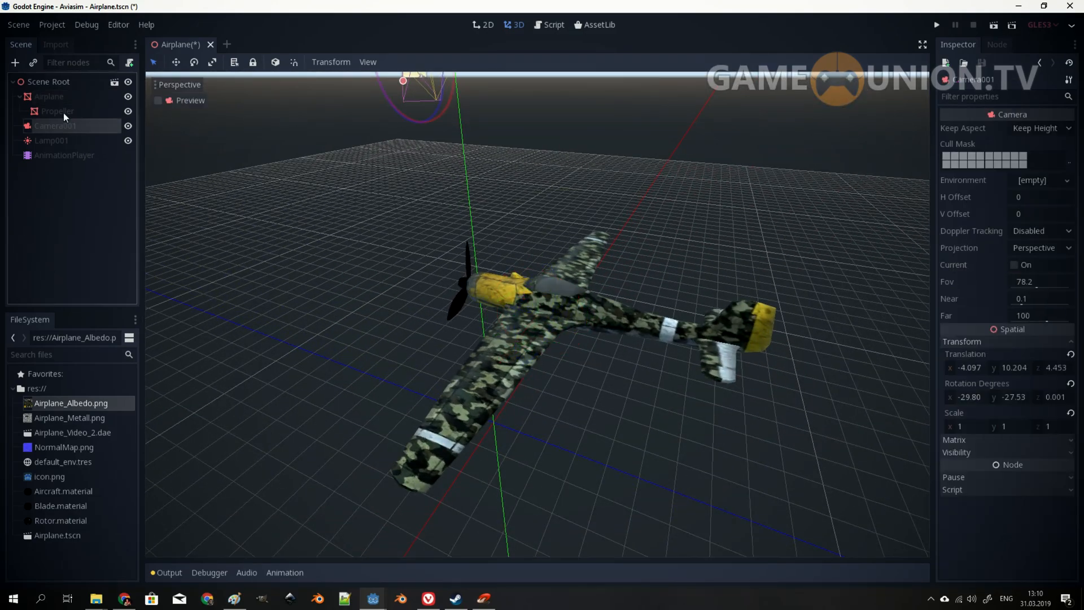
click(158, 100)
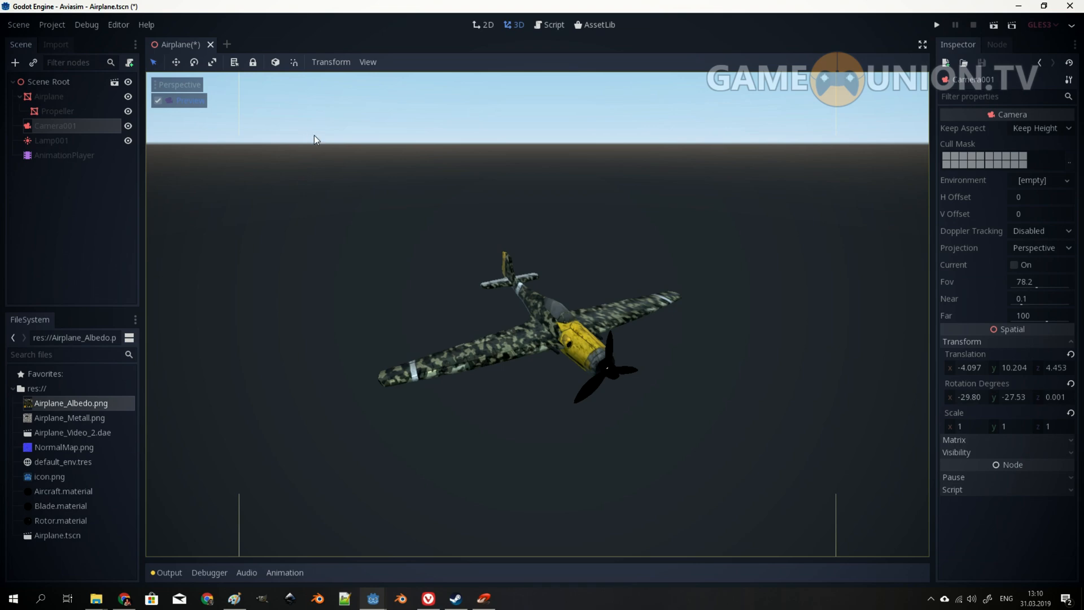
click(935, 24)
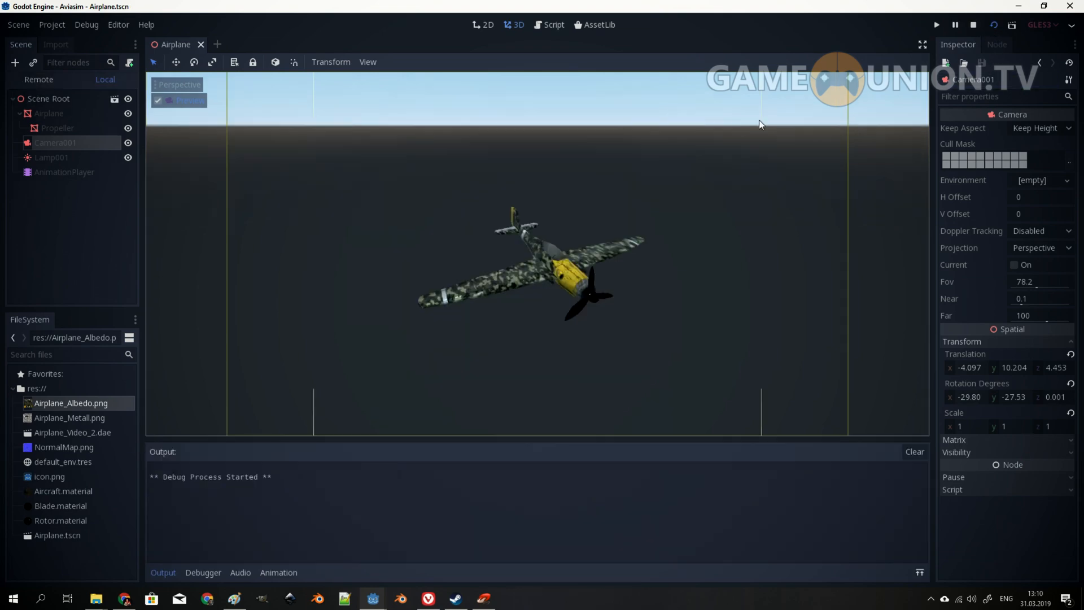
click(936, 25)
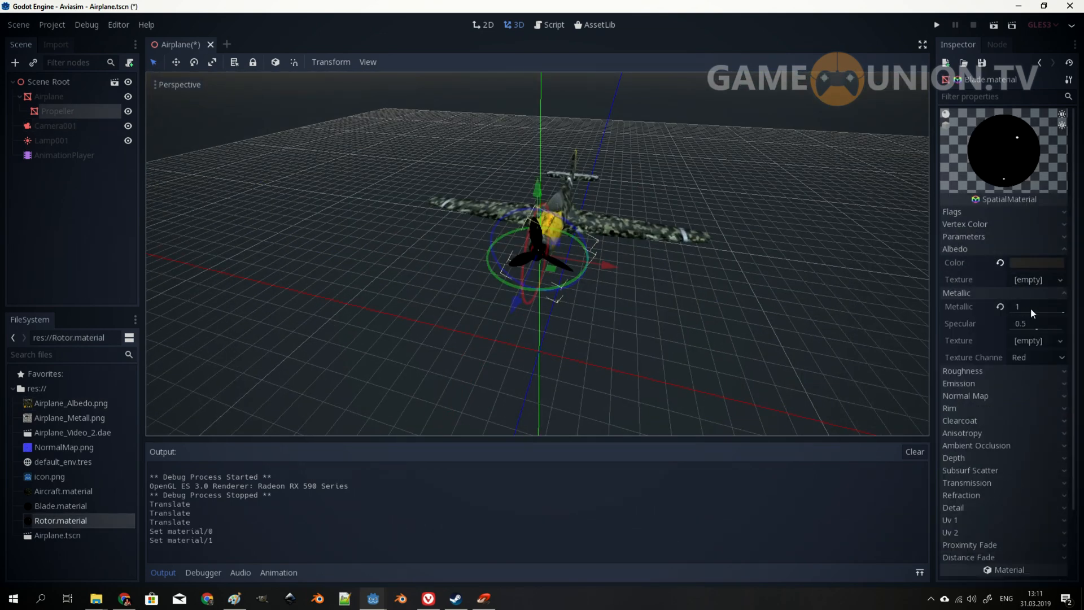
Make the Blade material dark with metallic 0.74 and roughness 0.2, and adjust Rotor's metallic
drag(1037, 306, 1063, 306)
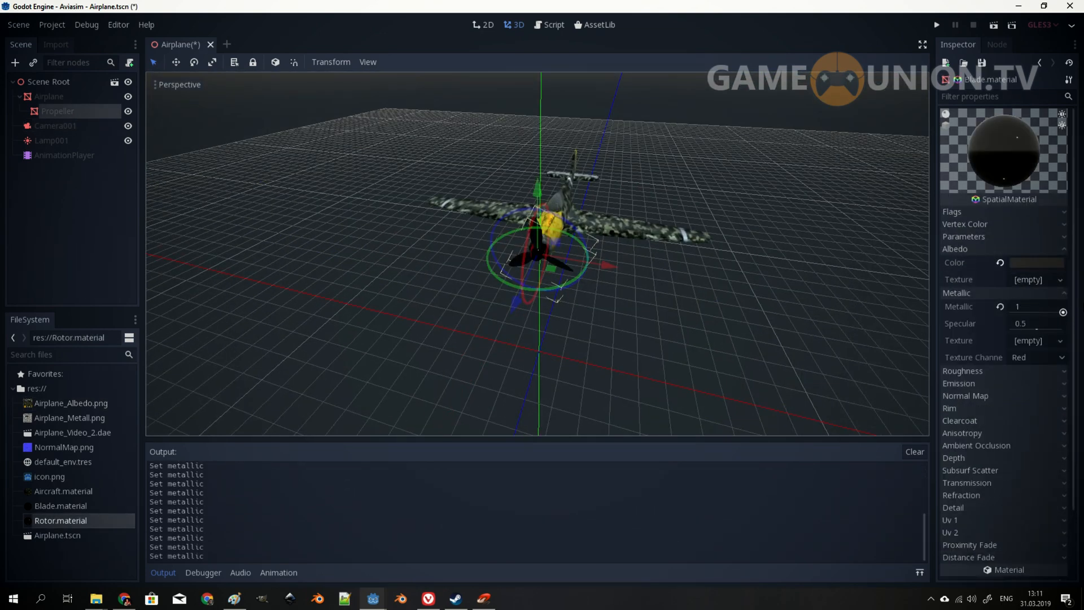
drag(1029, 306, 1017, 306)
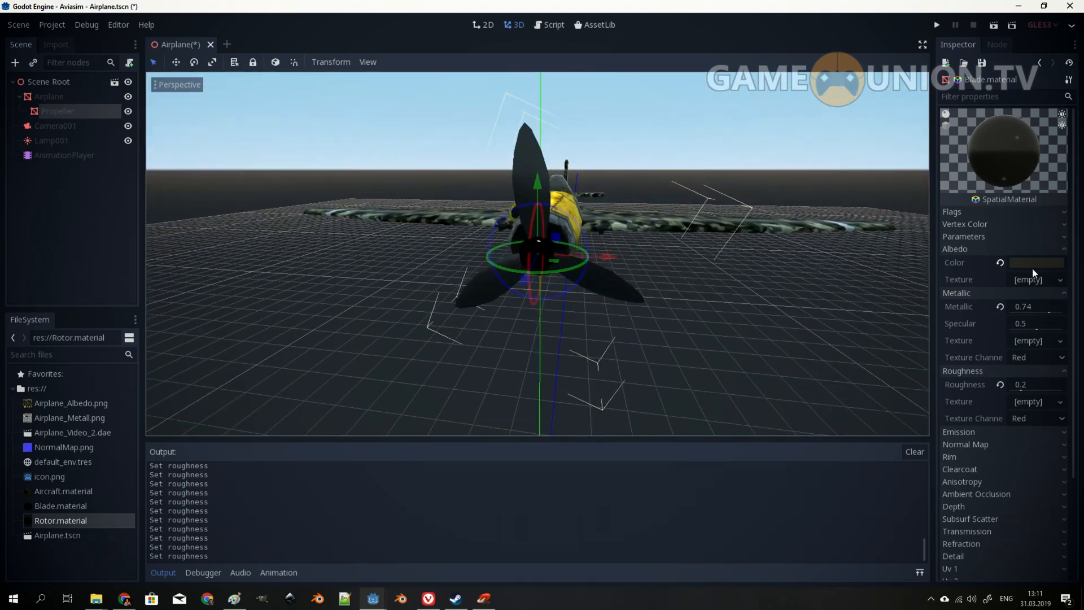
click(1036, 262)
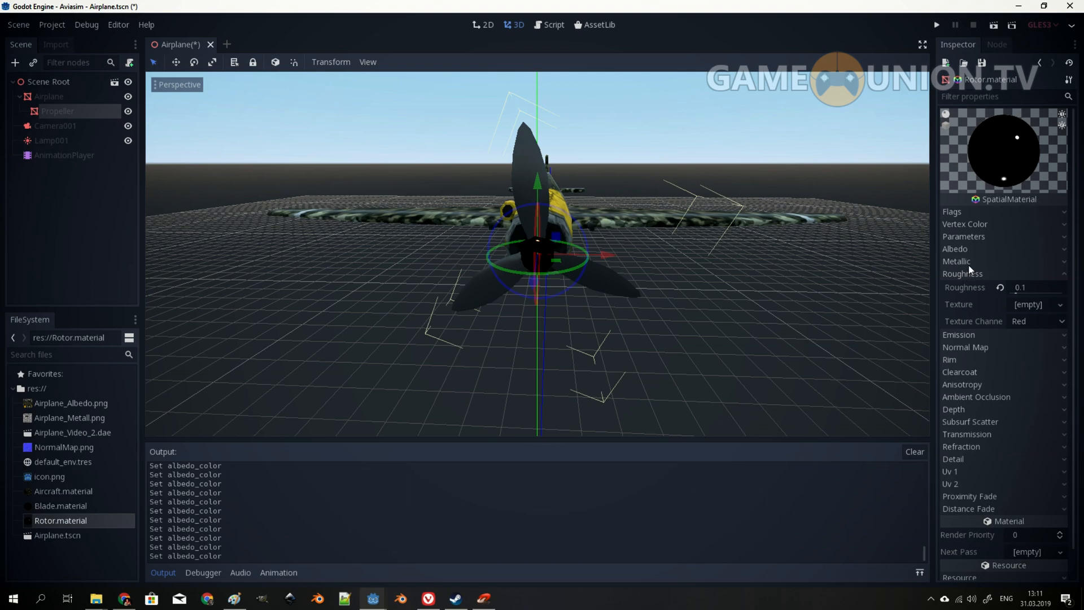
click(955, 260)
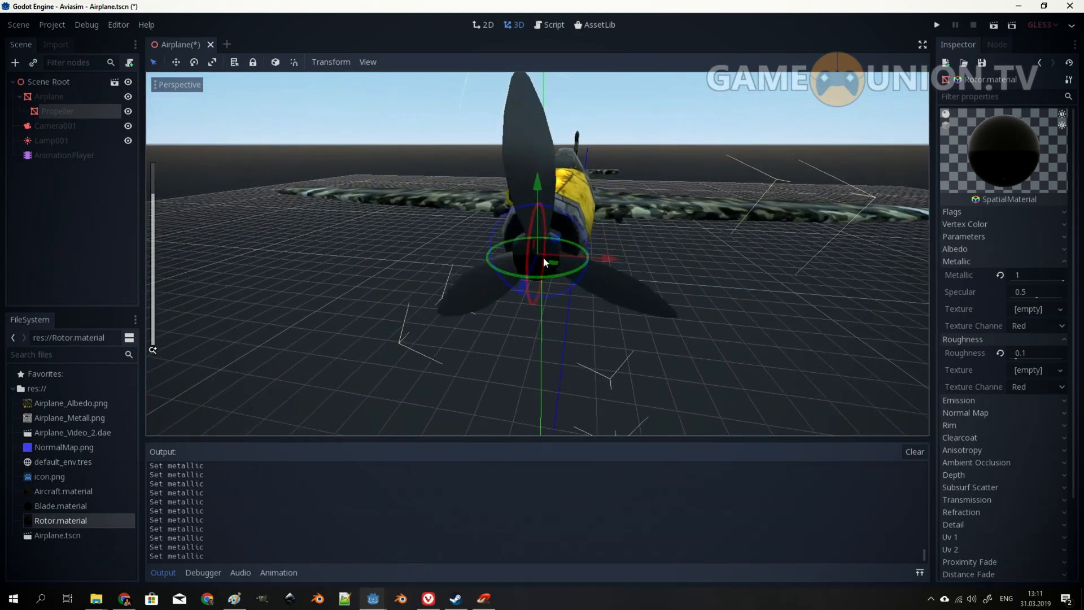
drag(543, 263, 629, 230)
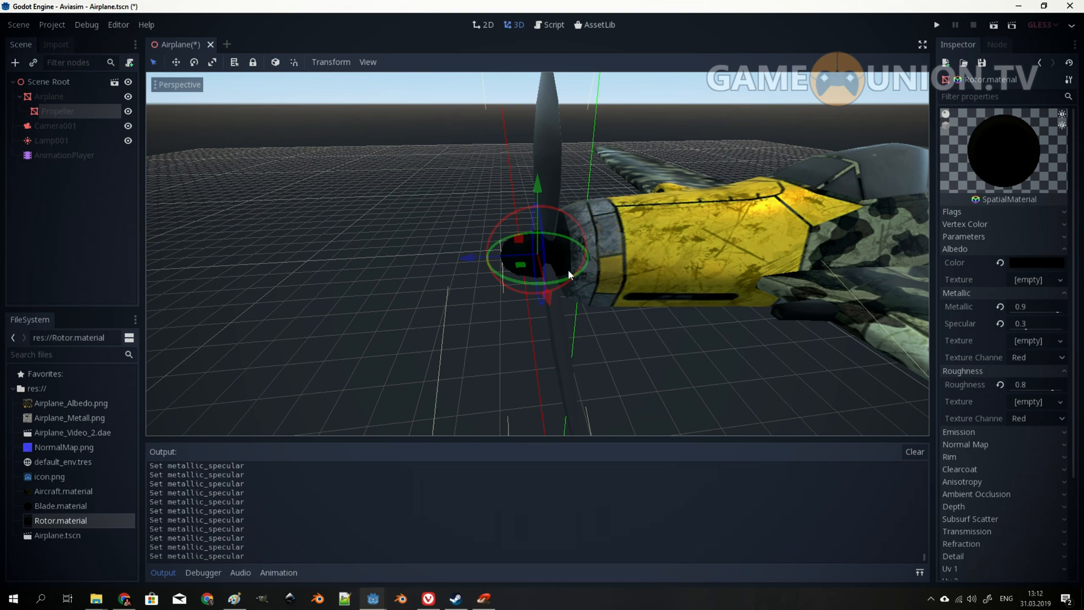
Rename the AnimationPlayer's default animation to Idle-loop, then reselect the AnimationPlayer node
click(64, 155)
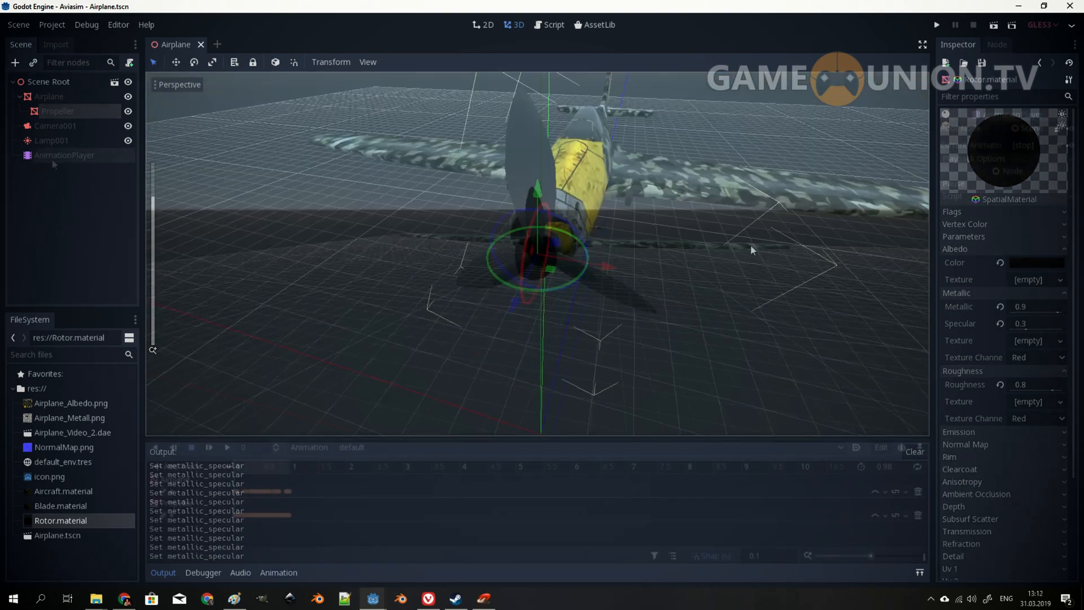
click(64, 155)
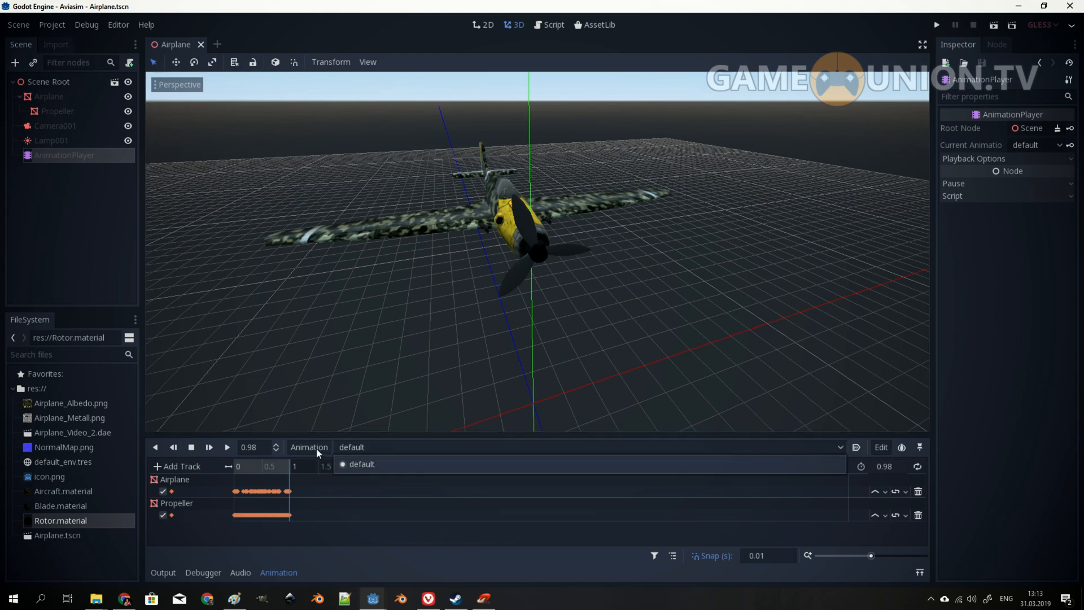
click(308, 446)
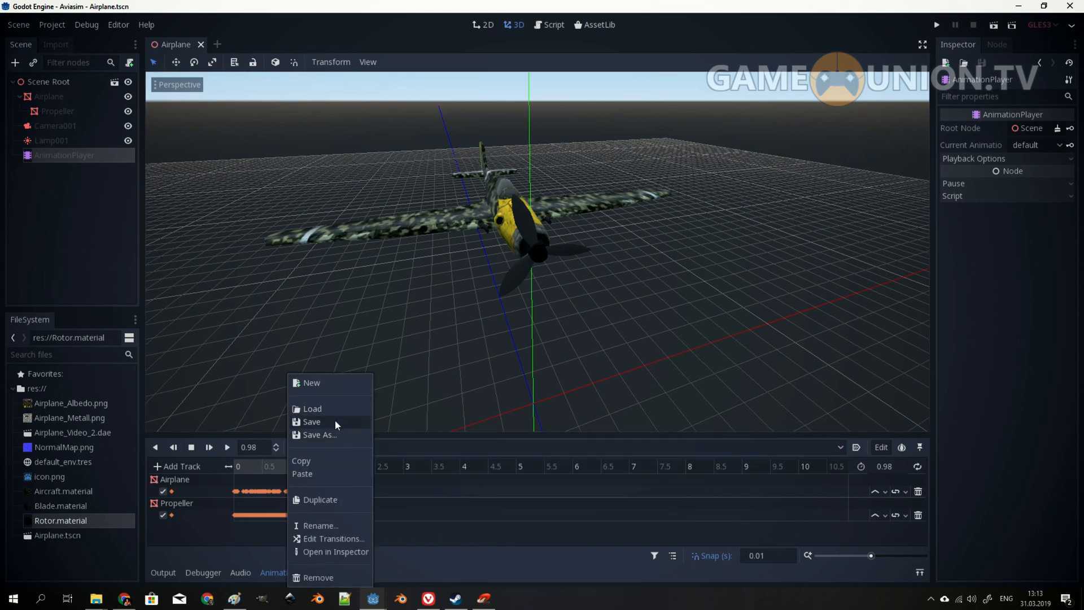
click(311, 382)
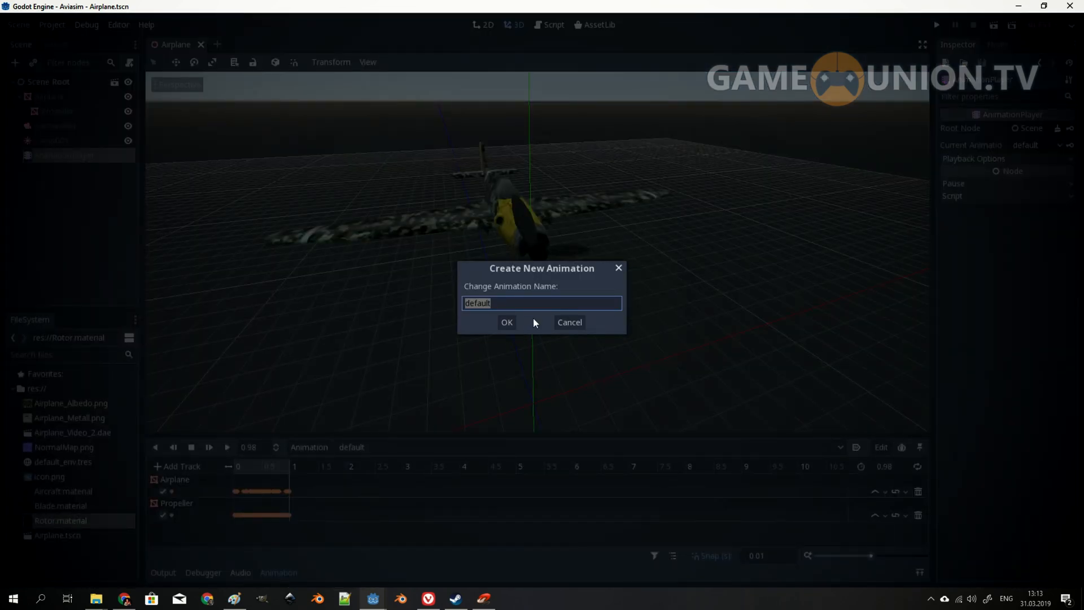
text(Idle)
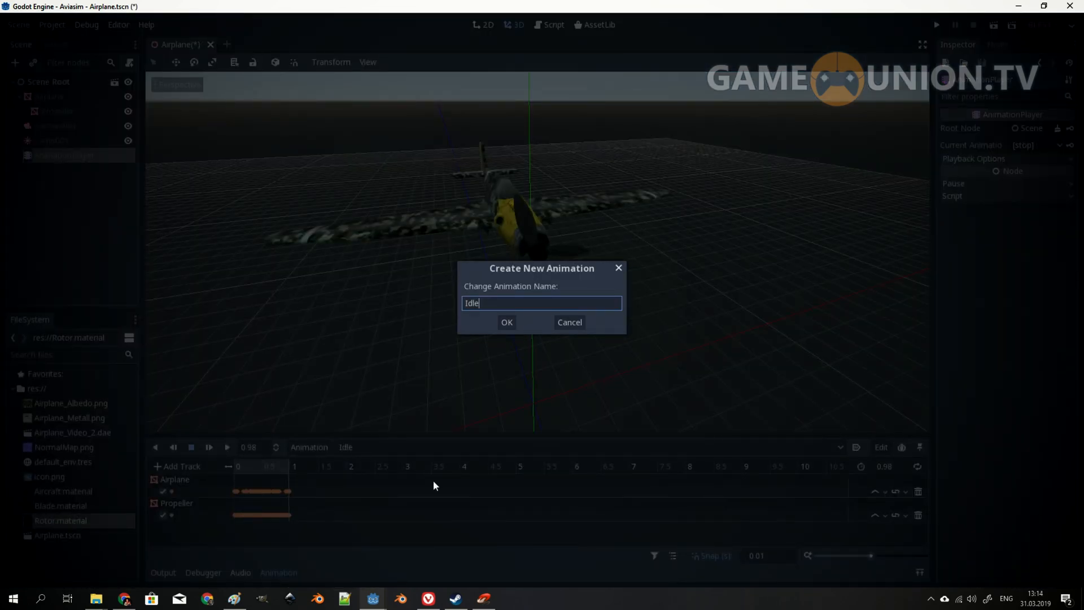
click(506, 322)
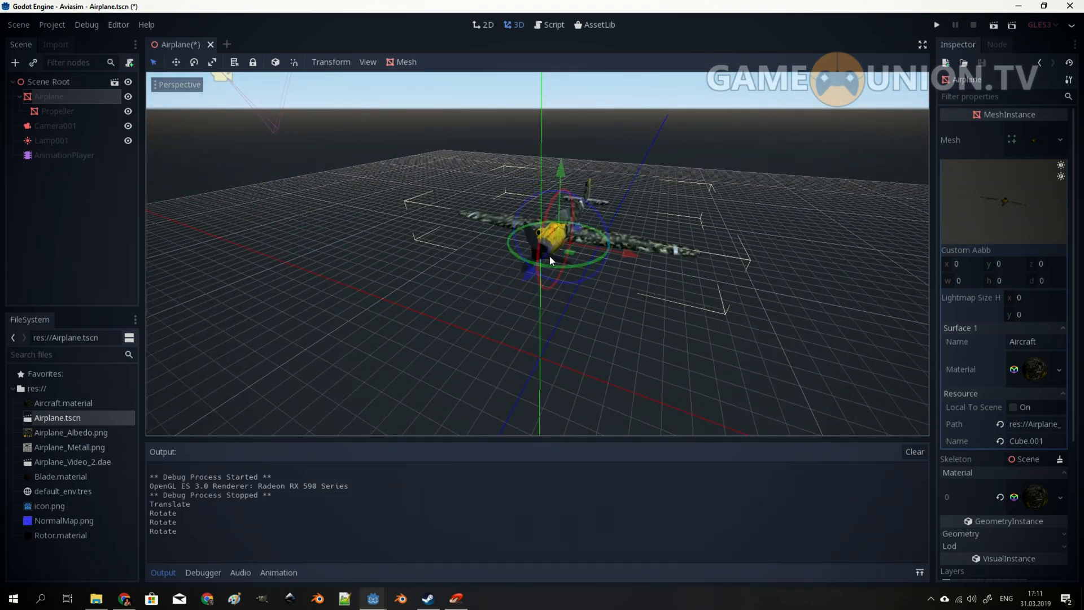
click(58, 111)
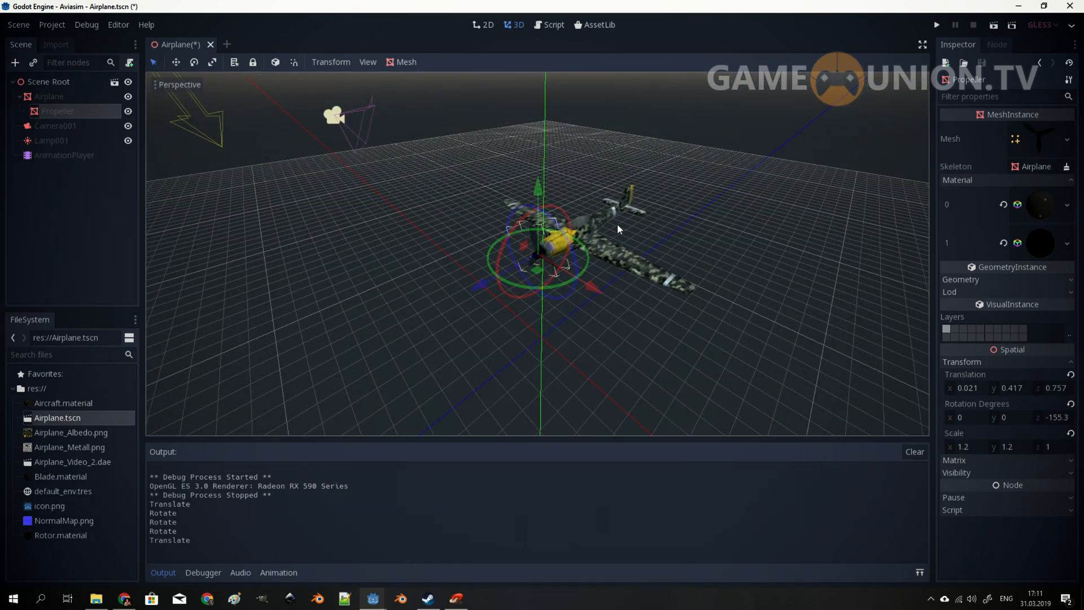
click(64, 155)
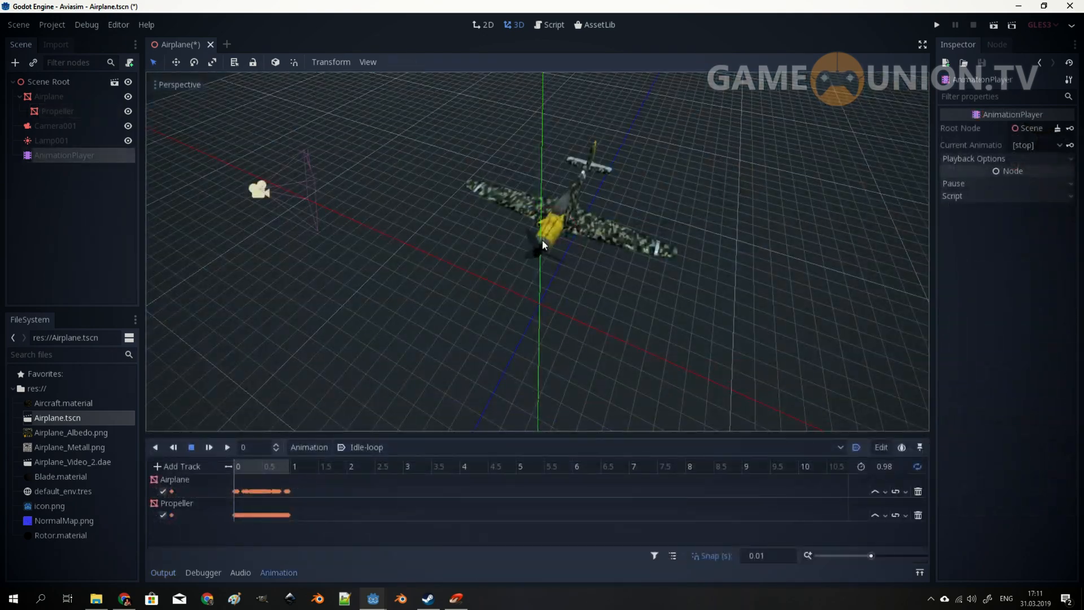